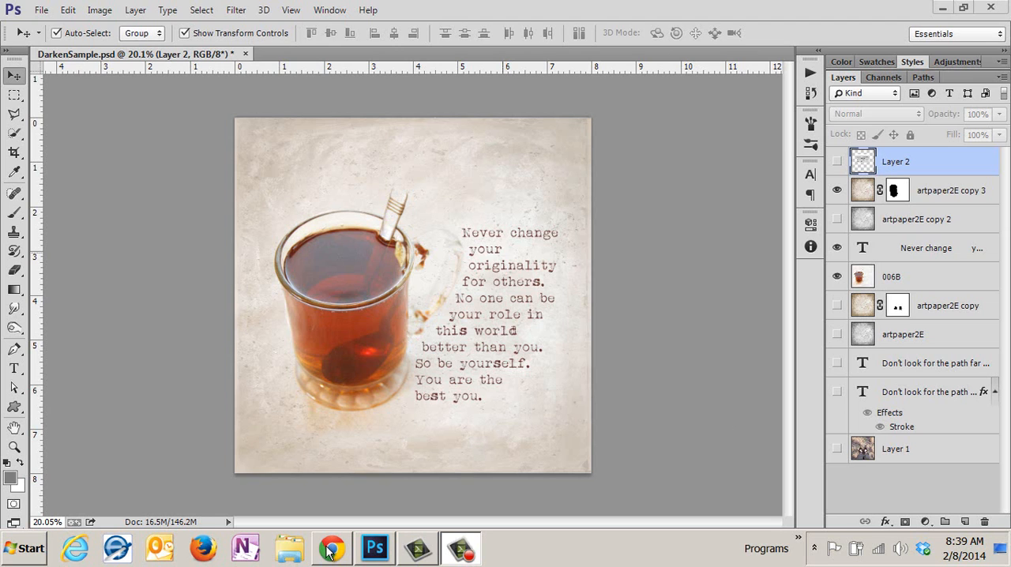
Step: Switch to Chrome and read through the About.com Mac screenshot shortcuts guide
{"action": "left_click", "coordinate": [327, 544]}
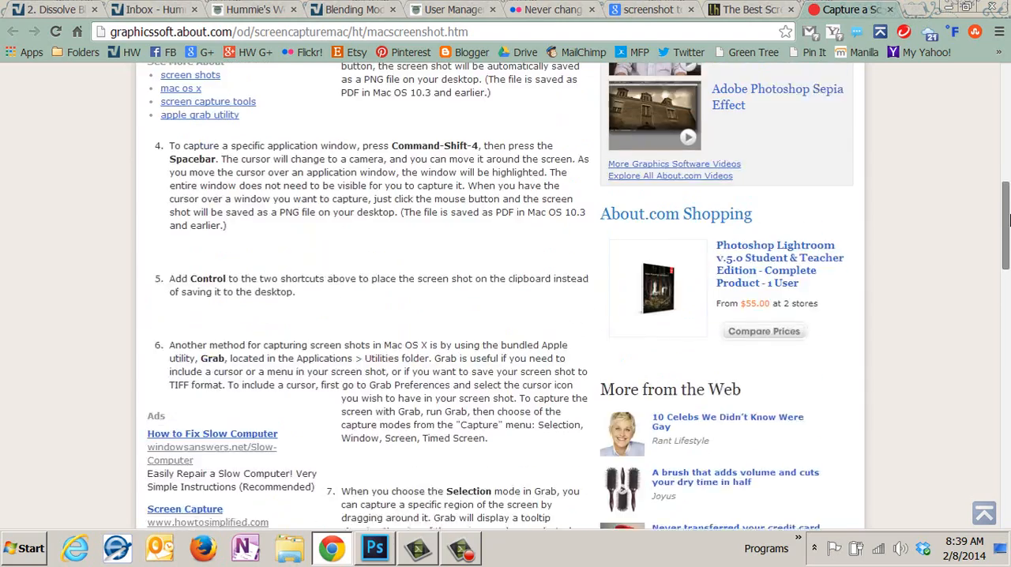
{"action": "scroll", "scroll_direction": "up", "scroll_amount": 3}
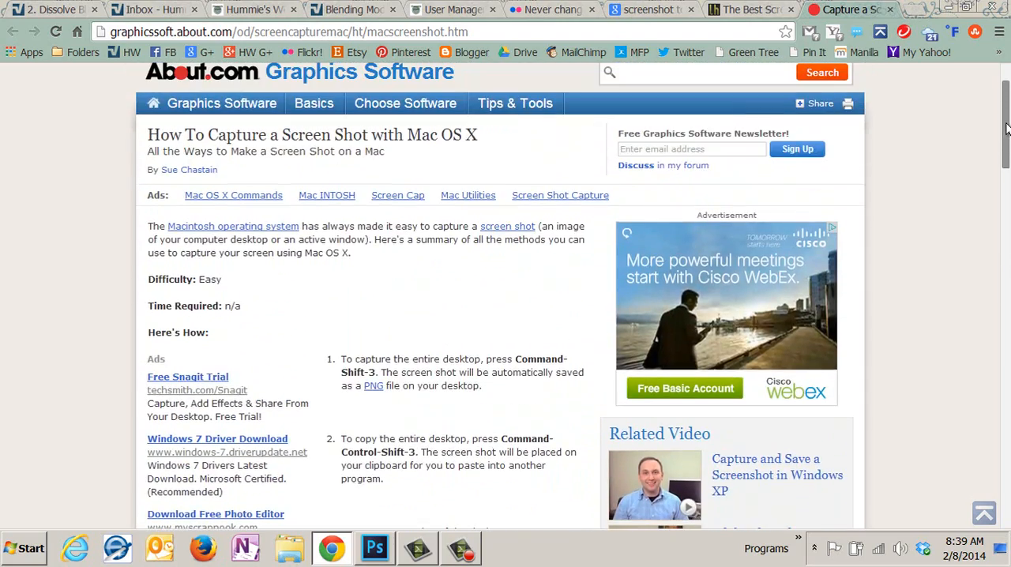
{"action": "mouse_move", "coordinate": [275, 142]}
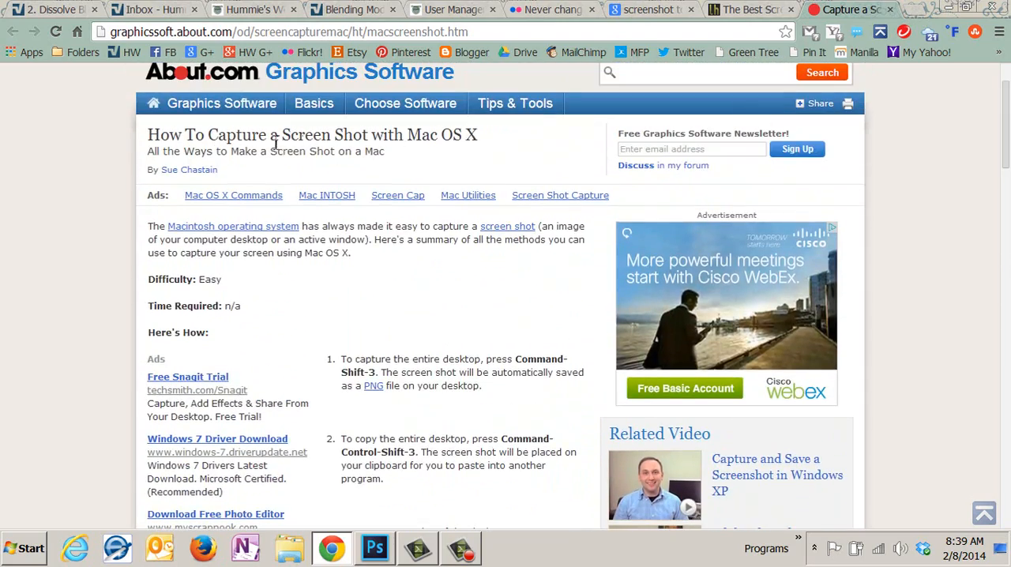
{"action": "mouse_move", "coordinate": [297, 142]}
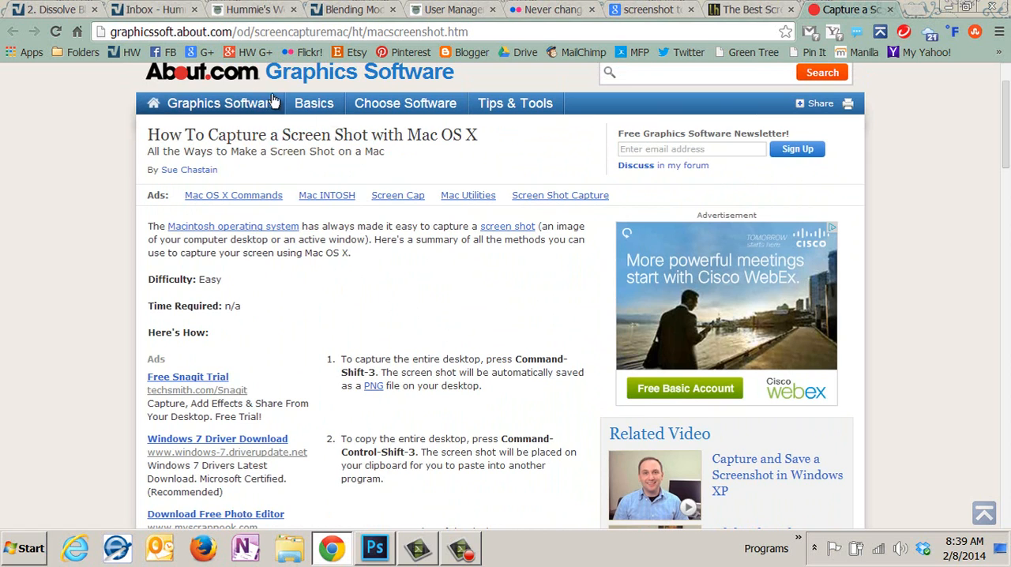
{"action": "scroll", "scroll_direction": "down", "scroll_amount": 3}
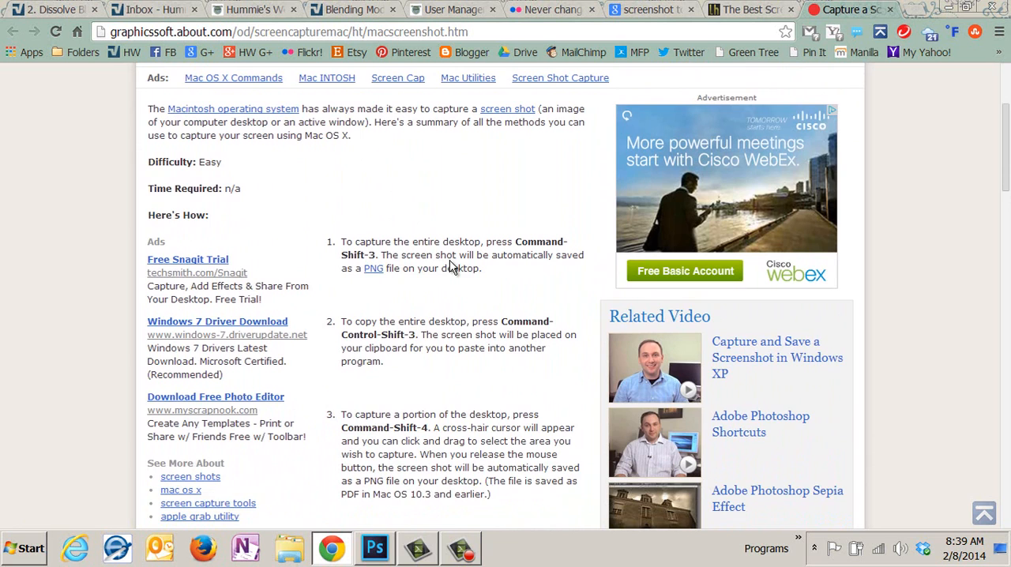
{"action": "scroll", "scroll_direction": "down", "scroll_amount": 3}
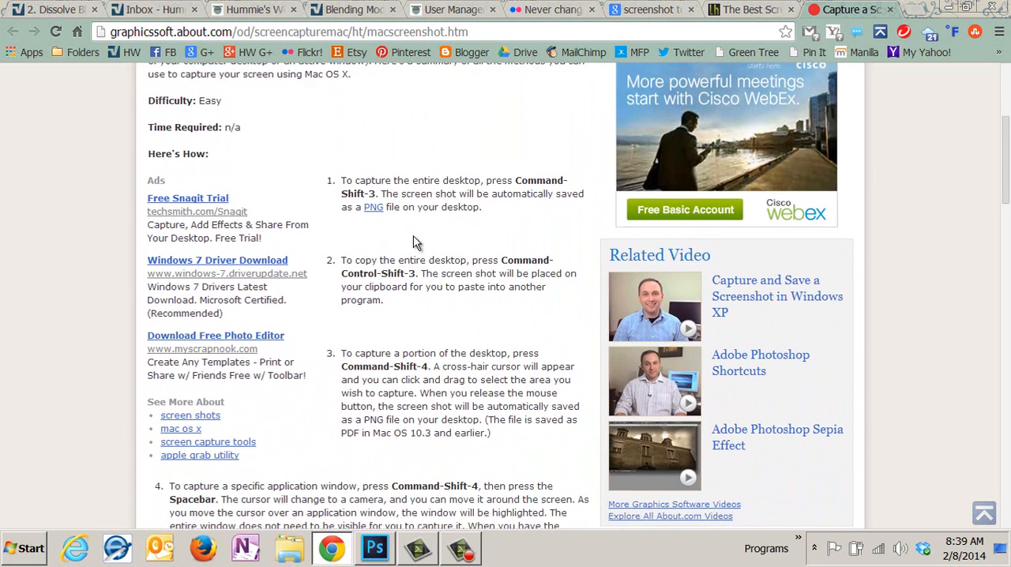
{"action": "scroll", "scroll_direction": "down", "scroll_amount": 3}
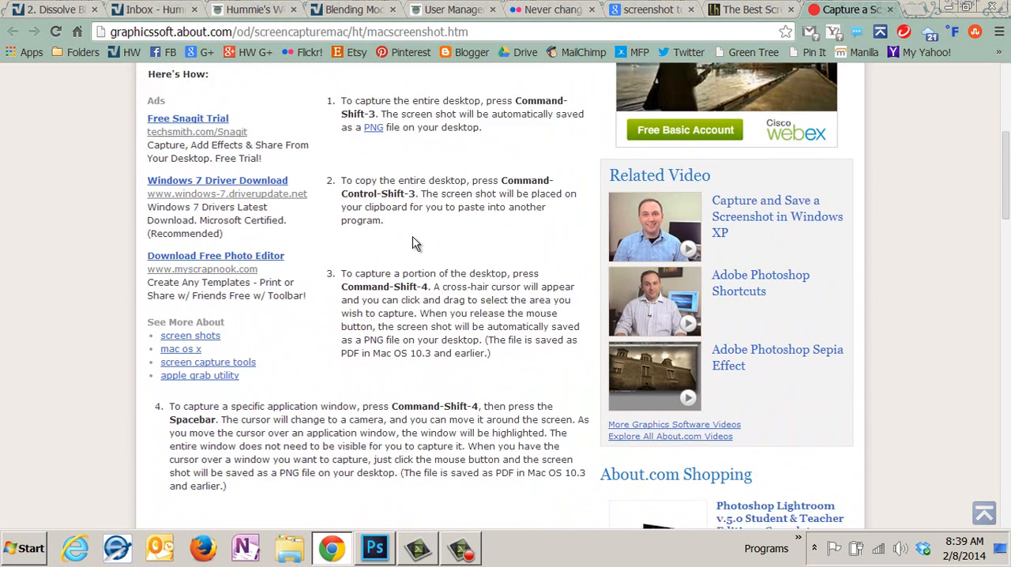
{"action": "scroll", "scroll_direction": "down", "scroll_amount": 3}
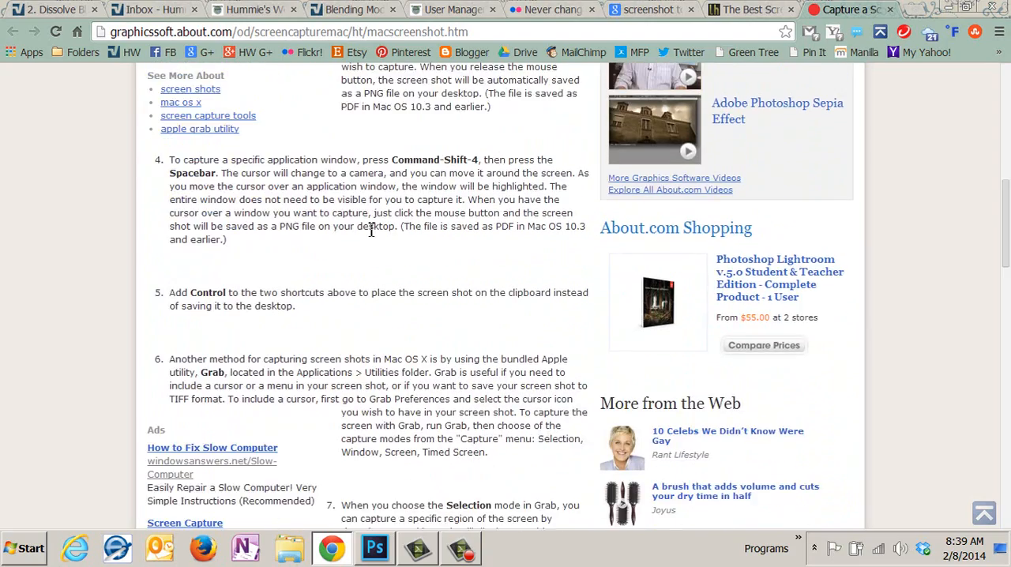
{"action": "scroll", "scroll_direction": "down", "scroll_amount": 3}
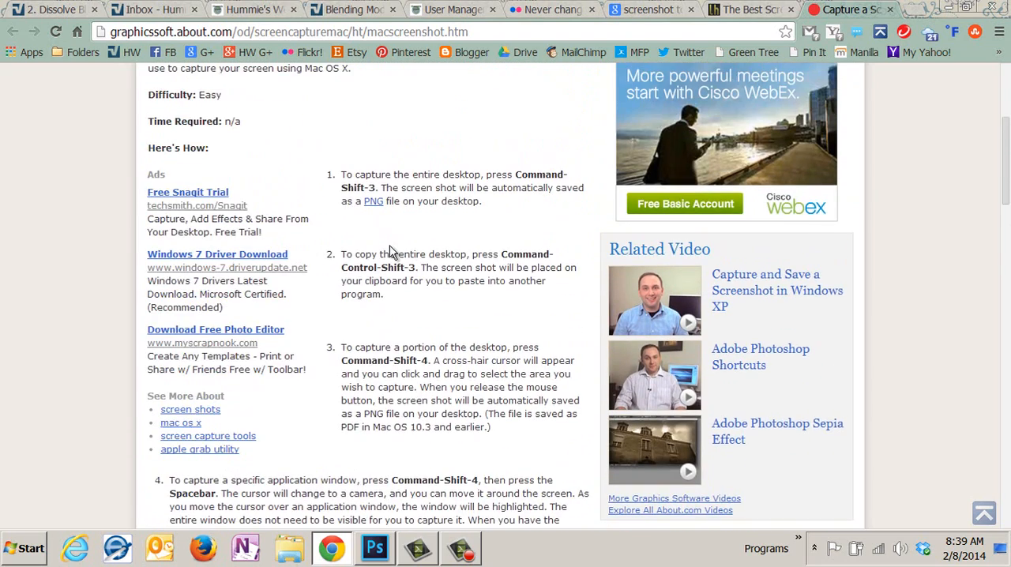
{"action": "scroll", "scroll_direction": "up", "scroll_amount": 3}
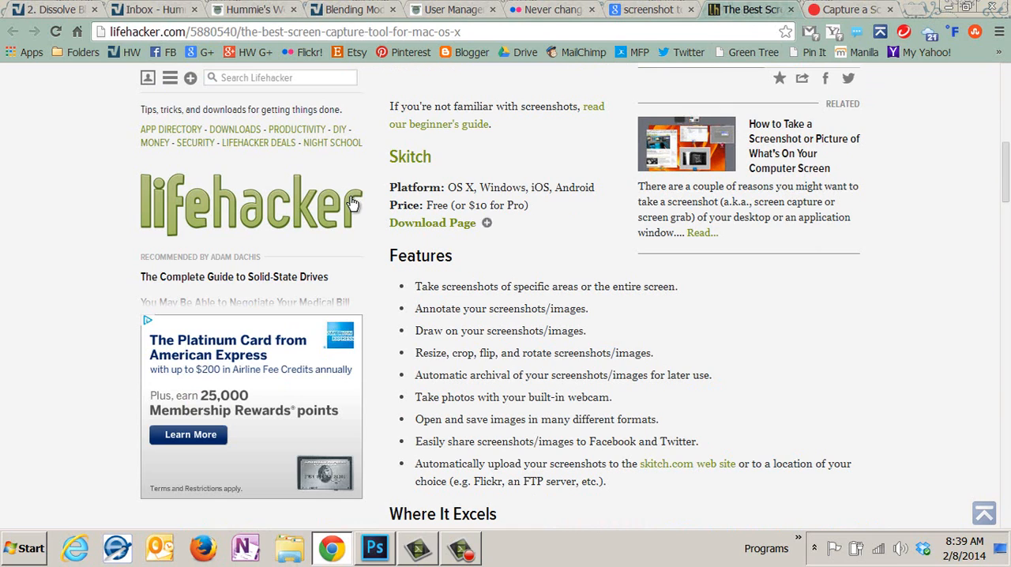
{"action": "mouse_move", "coordinate": [484, 214]}
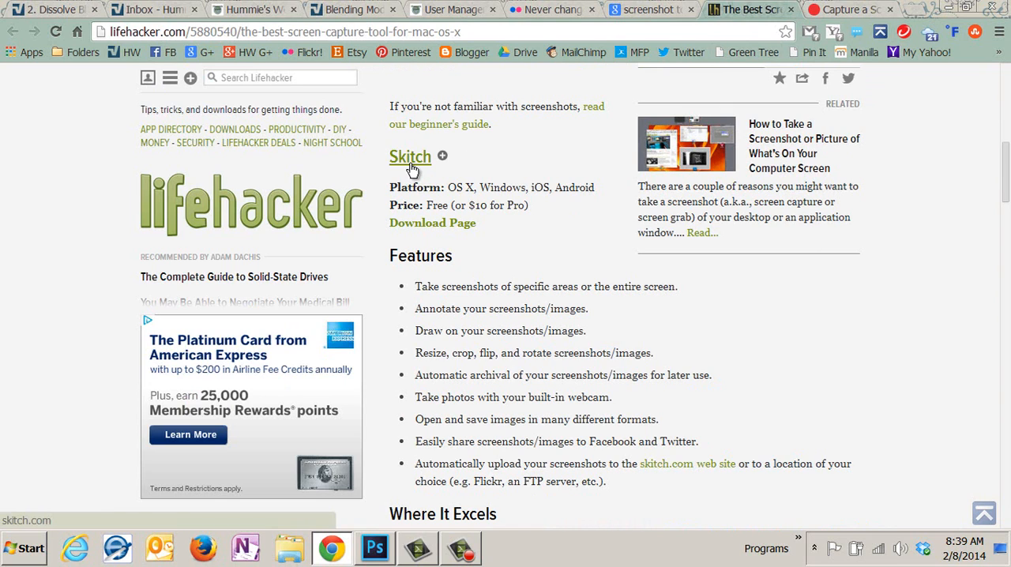
{"action": "mouse_move", "coordinate": [692, 99]}
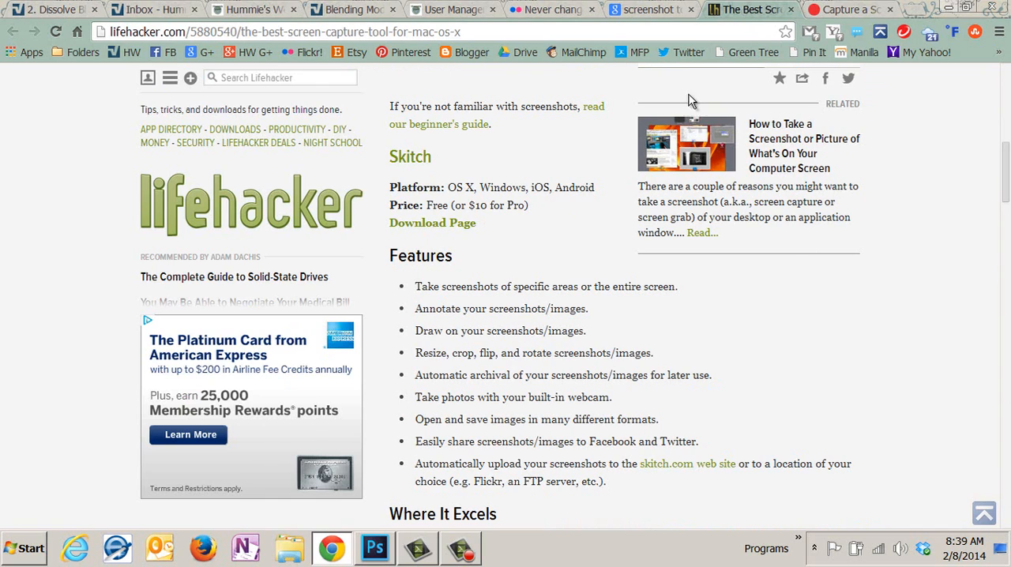
Step: Minimize Chrome to return to the Photoshop tea-glass document
{"action": "left_click", "coordinate": [373, 547]}
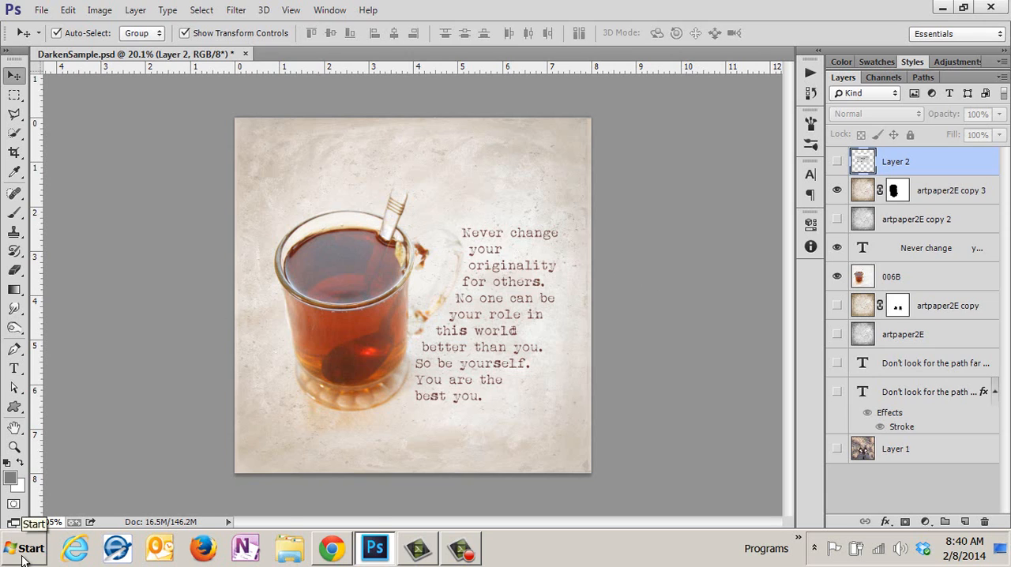
Step: Launch Snipping Tool via Start search 'snip' and move its window further left
{"action": "left_click", "coordinate": [28, 548]}
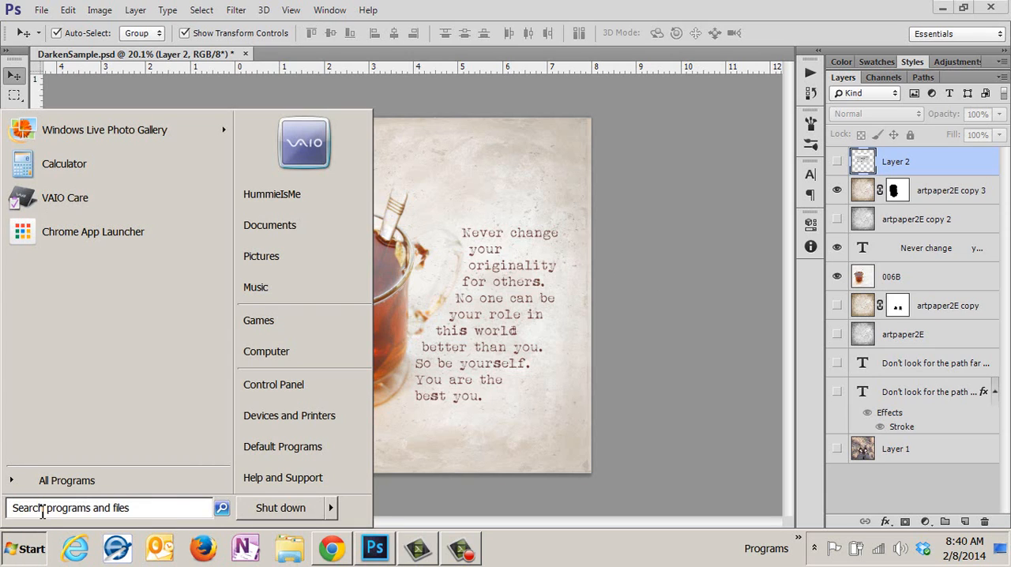
{"action": "type", "text": "snip"}
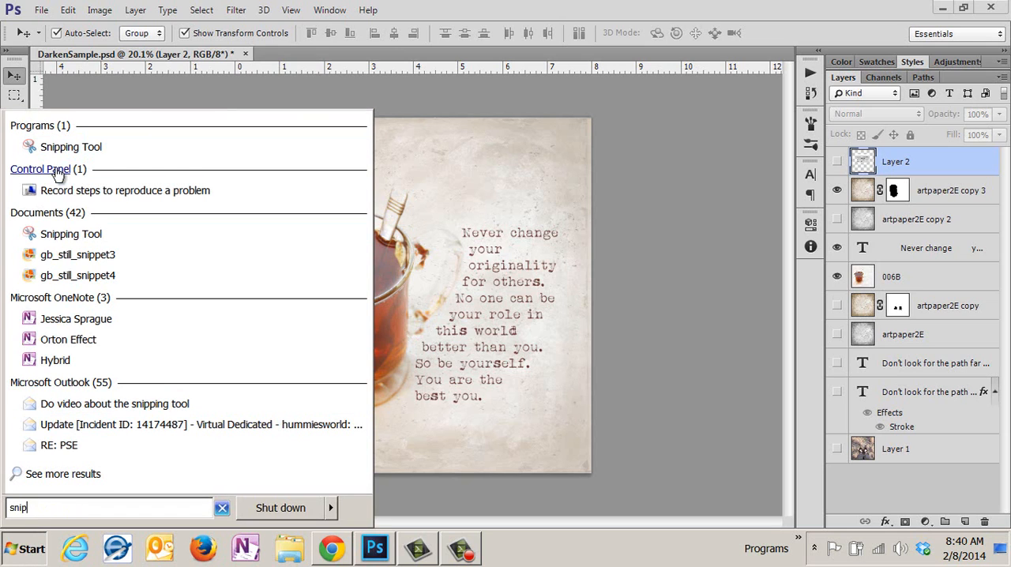
{"action": "left_click", "coordinate": [442, 145]}
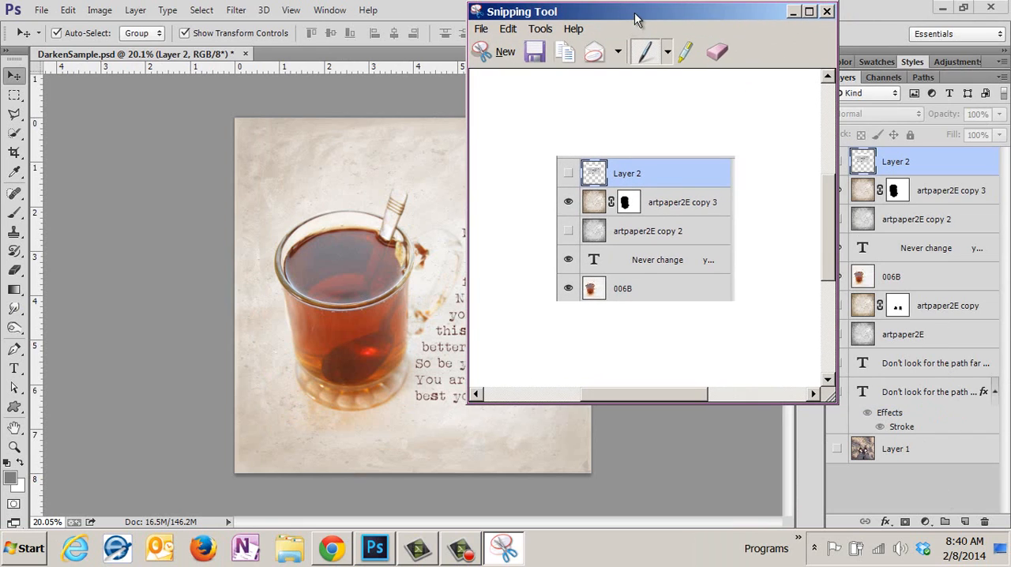
{"action": "left_click_drag", "start_coordinate": [638, 17], "coordinate": [591, 52]}
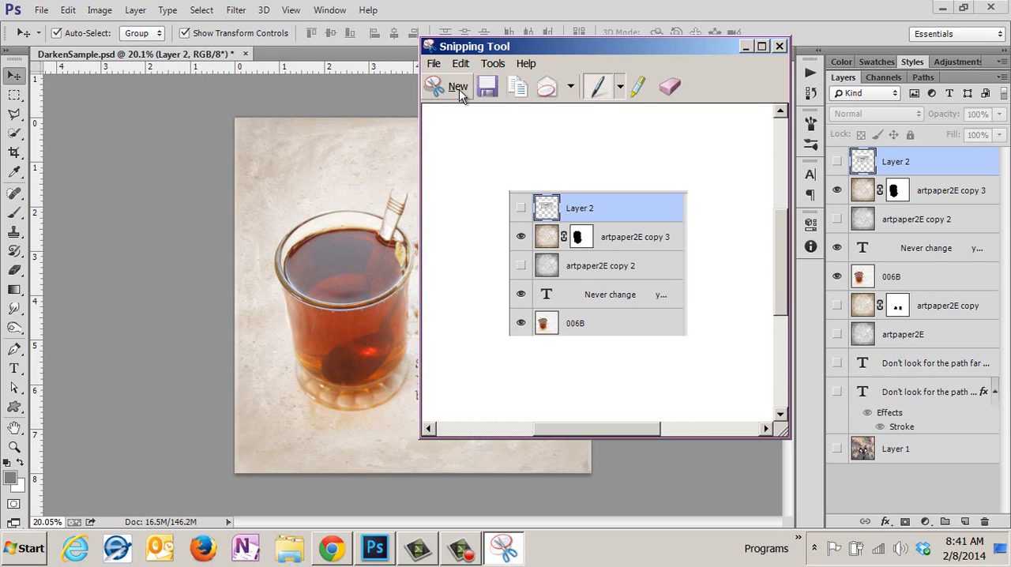
{"action": "mouse_move", "coordinate": [609, 89]}
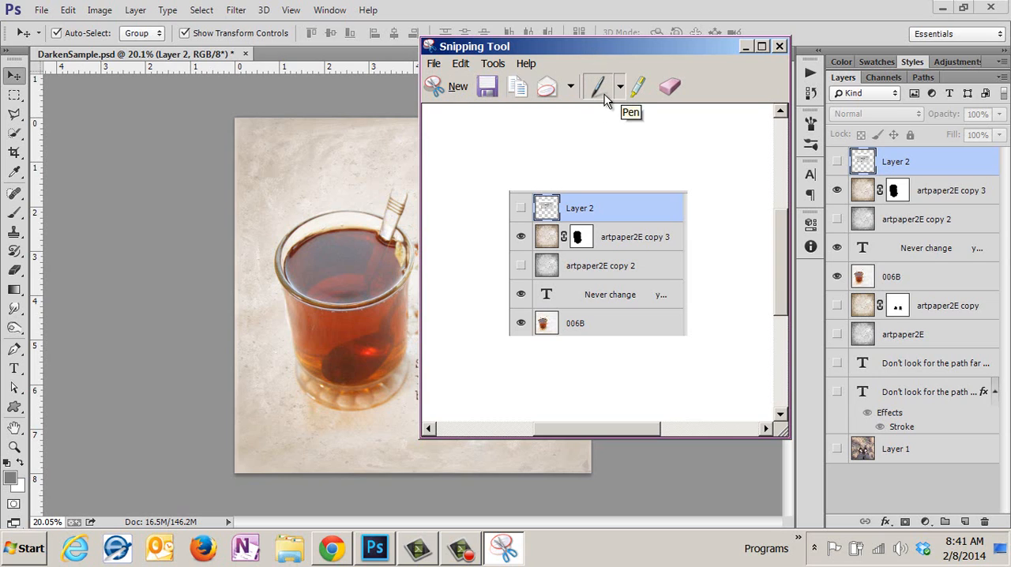
{"action": "mouse_move", "coordinate": [561, 93]}
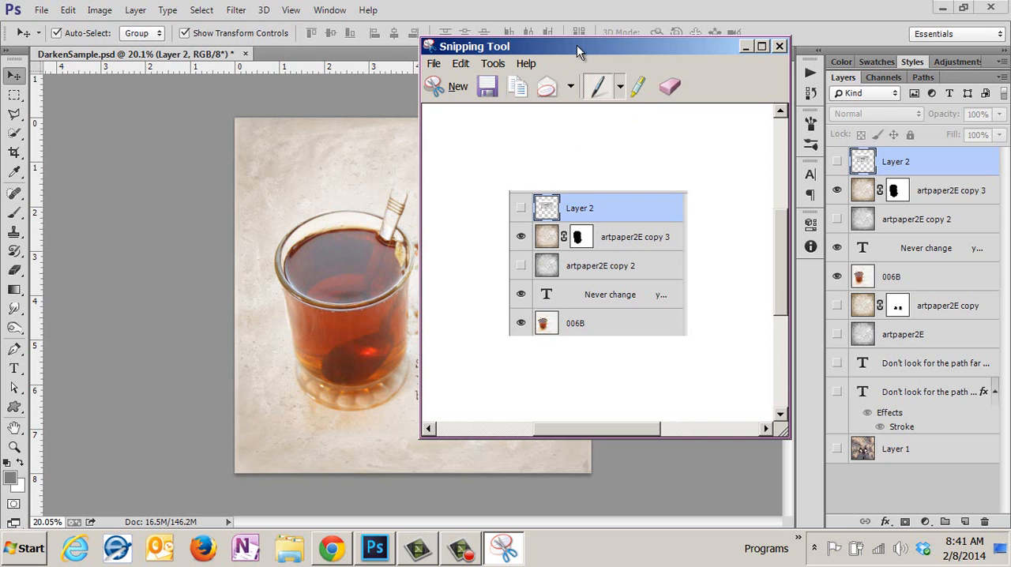
{"action": "mouse_move", "coordinate": [452, 90]}
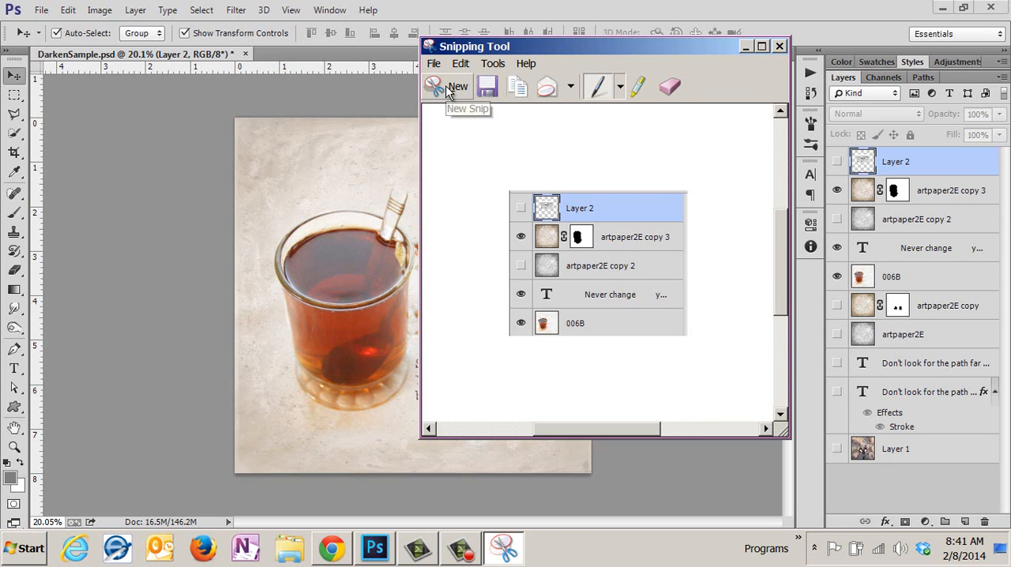
{"action": "left_click", "coordinate": [780, 44]}
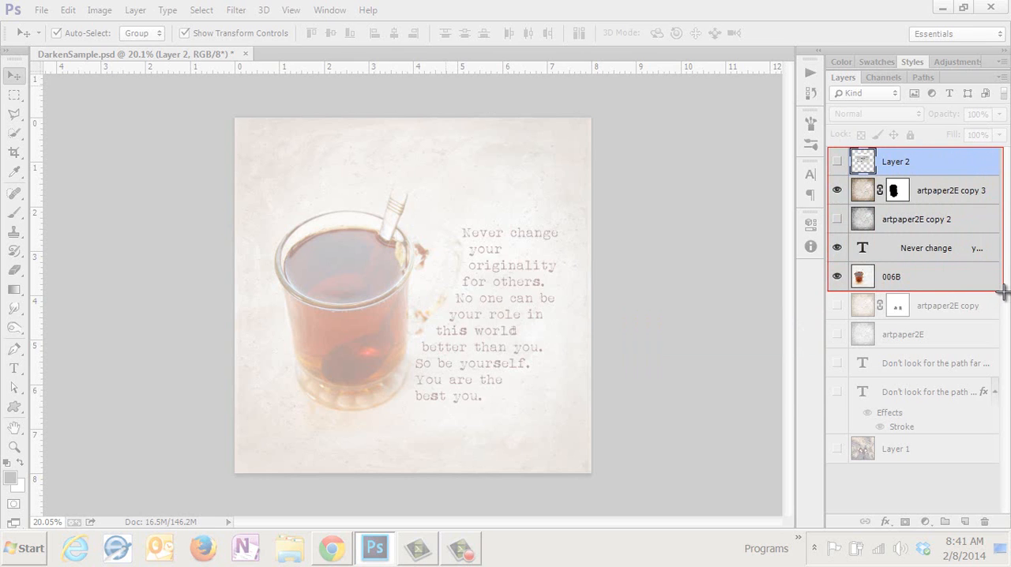
{"action": "left_click", "coordinate": [502, 546]}
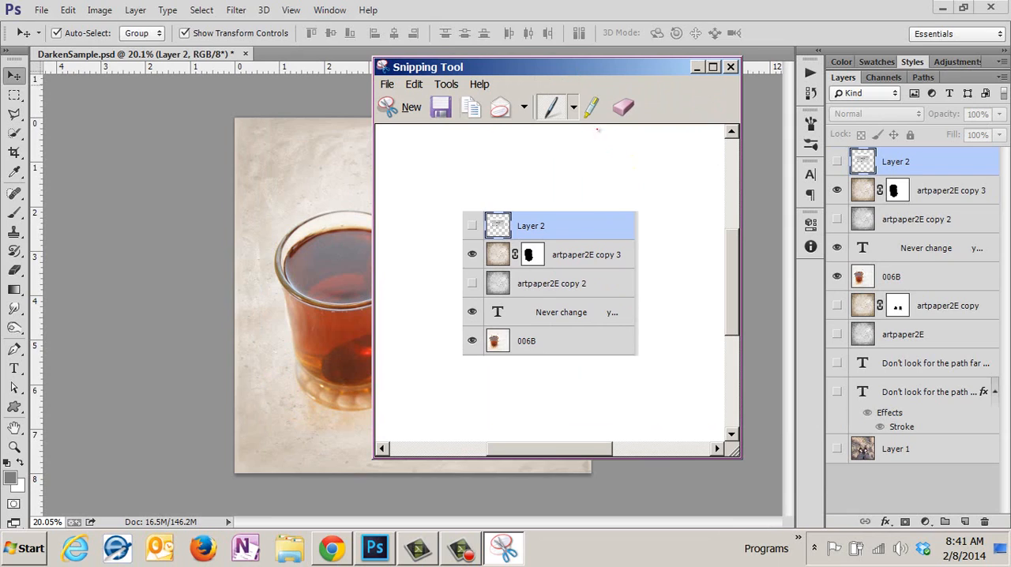
{"action": "left_click", "coordinate": [568, 108]}
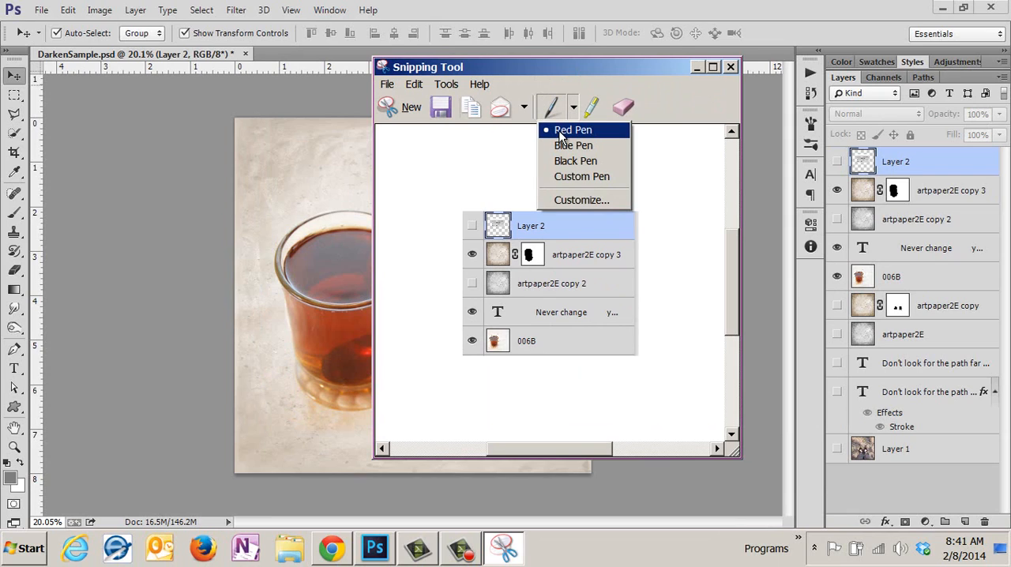
{"action": "mouse_move", "coordinate": [564, 203]}
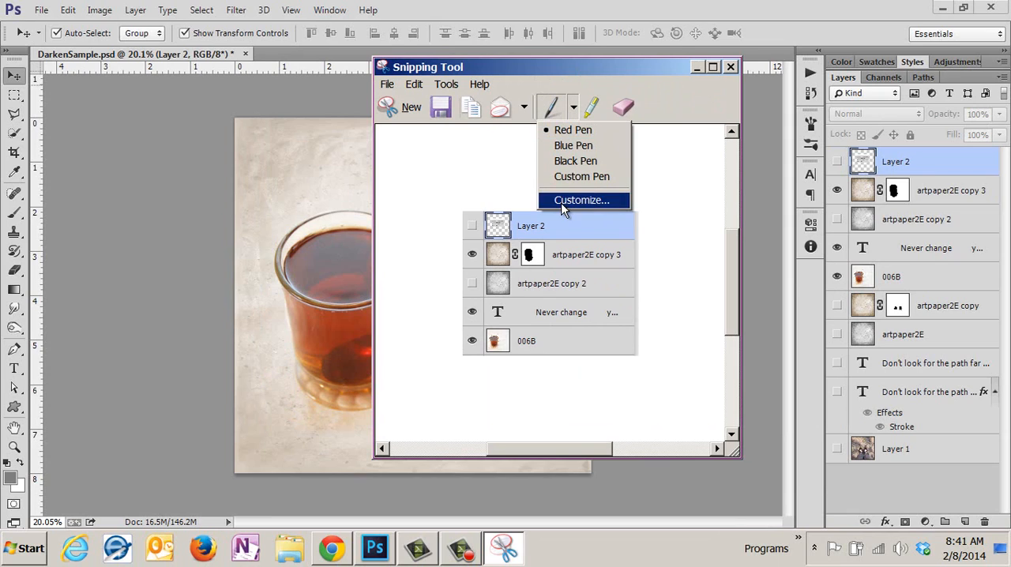
{"action": "left_click", "coordinate": [581, 199]}
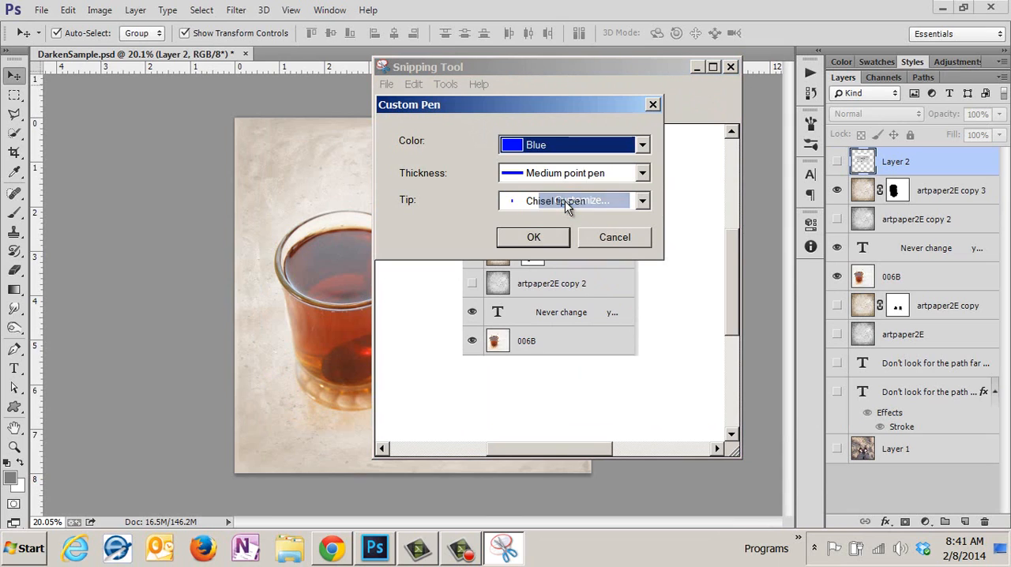
{"action": "left_click", "coordinate": [641, 146]}
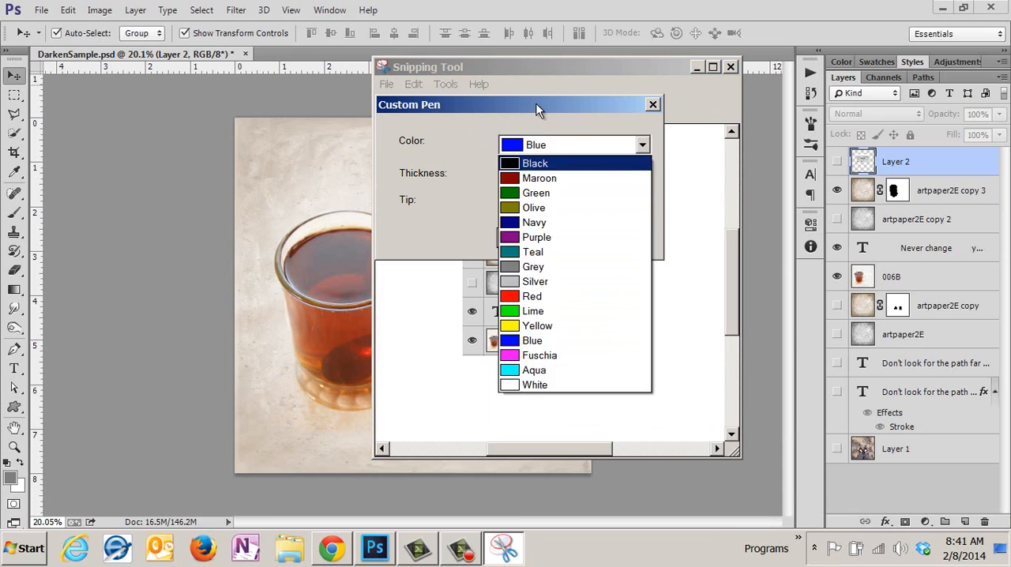
{"action": "left_click", "coordinate": [641, 173]}
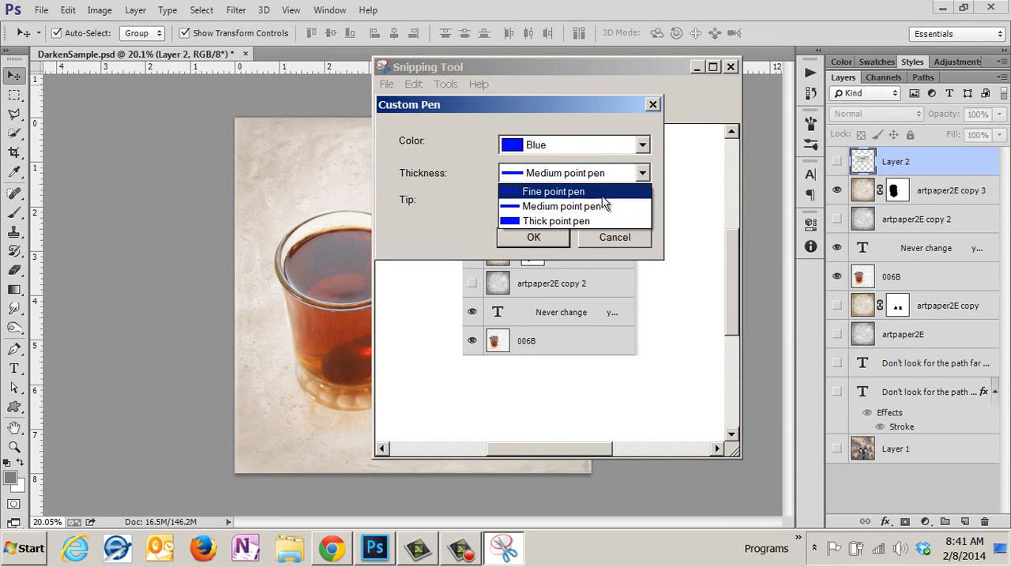
{"action": "mouse_move", "coordinate": [584, 116]}
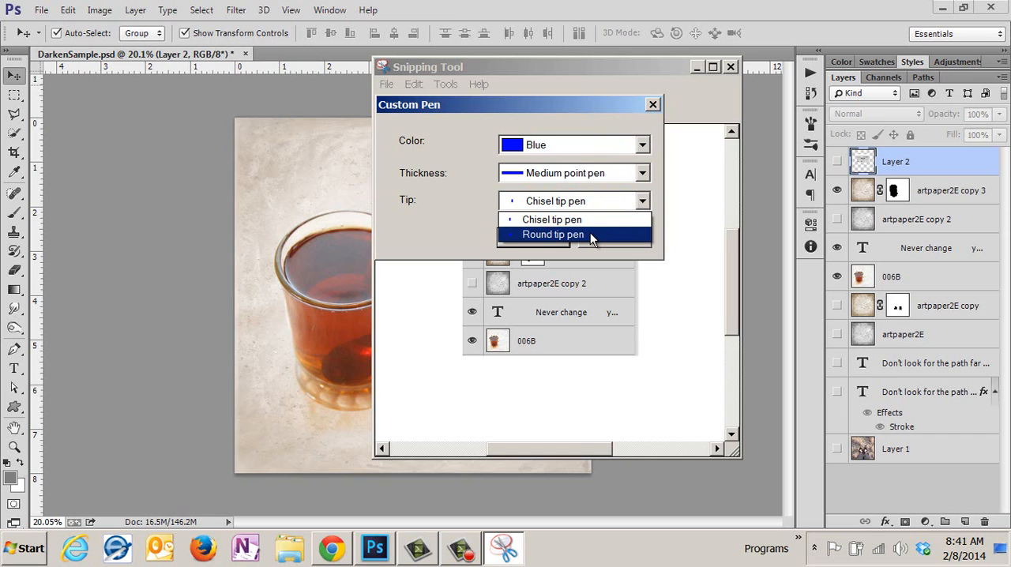
{"action": "left_click", "coordinate": [552, 219]}
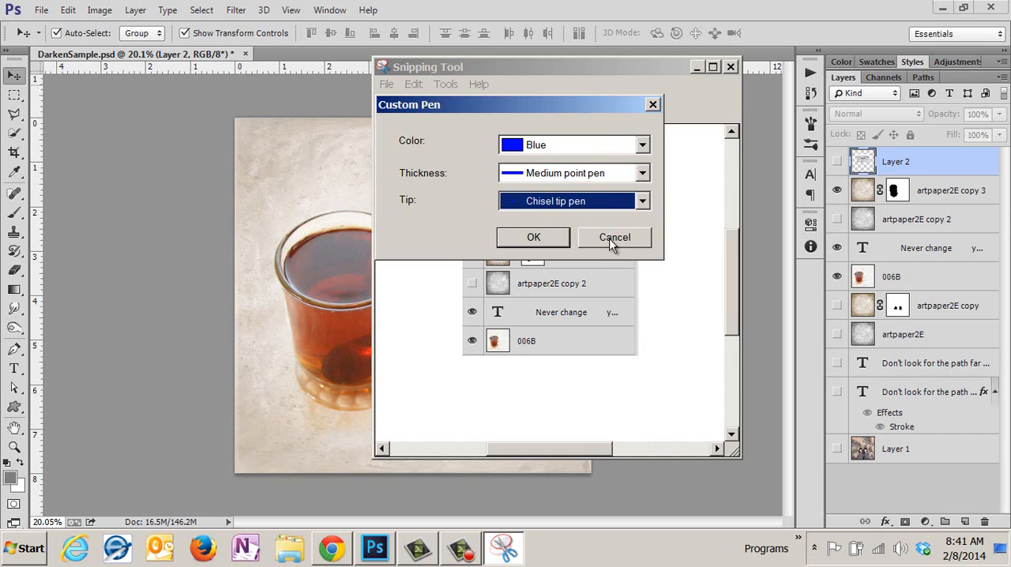
{"action": "left_click", "coordinate": [614, 237]}
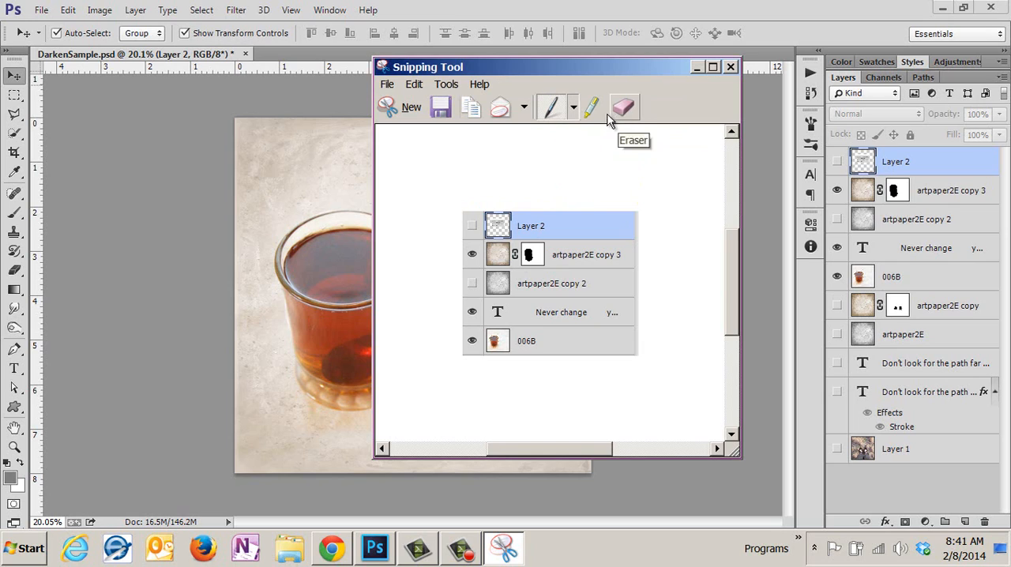
{"action": "mouse_move", "coordinate": [594, 113]}
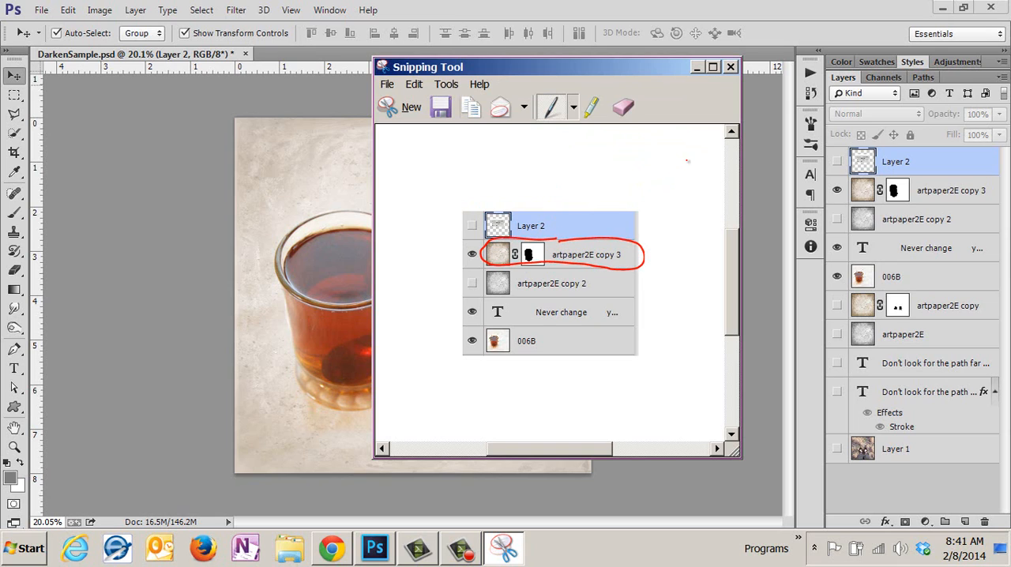
Step: Draw a red arrow at the circled layer and handwrite 'This help' above it
{"action": "left_click_drag", "start_coordinate": [682, 161], "coordinate": [576, 225]}
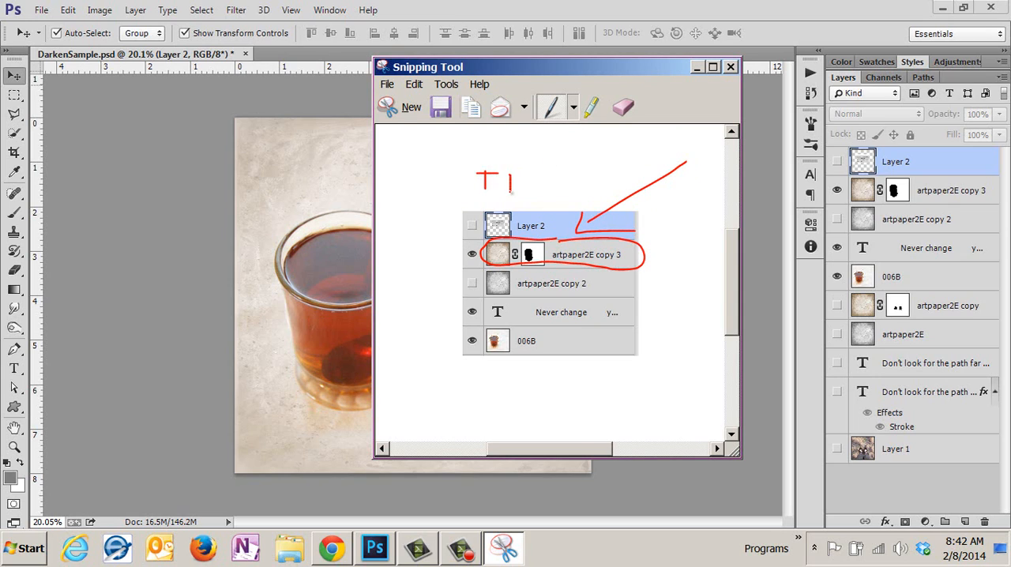
{"action": "type", "text": "his"}
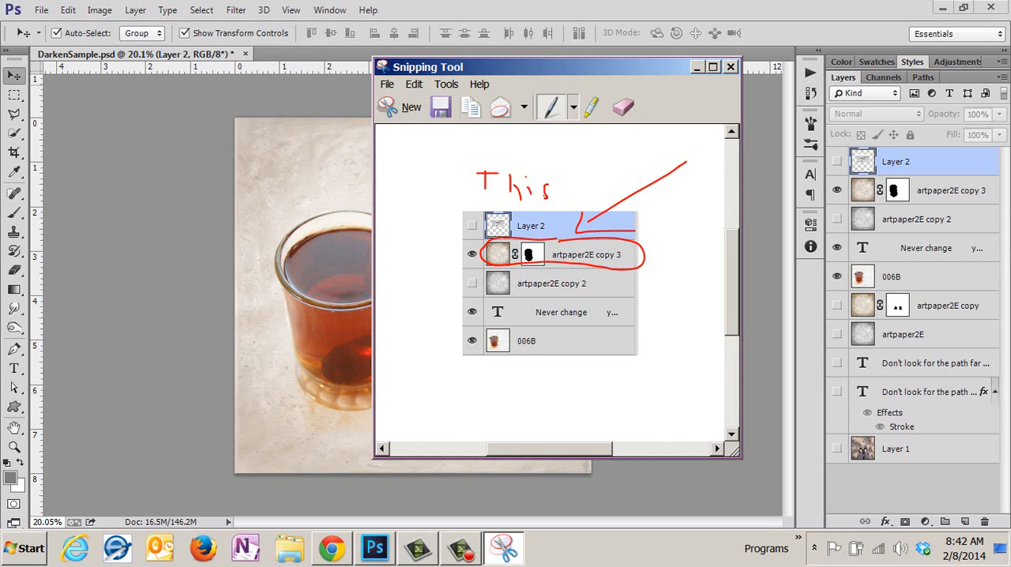
{"action": "left_click_drag", "start_coordinate": [556, 190], "coordinate": [587, 189]}
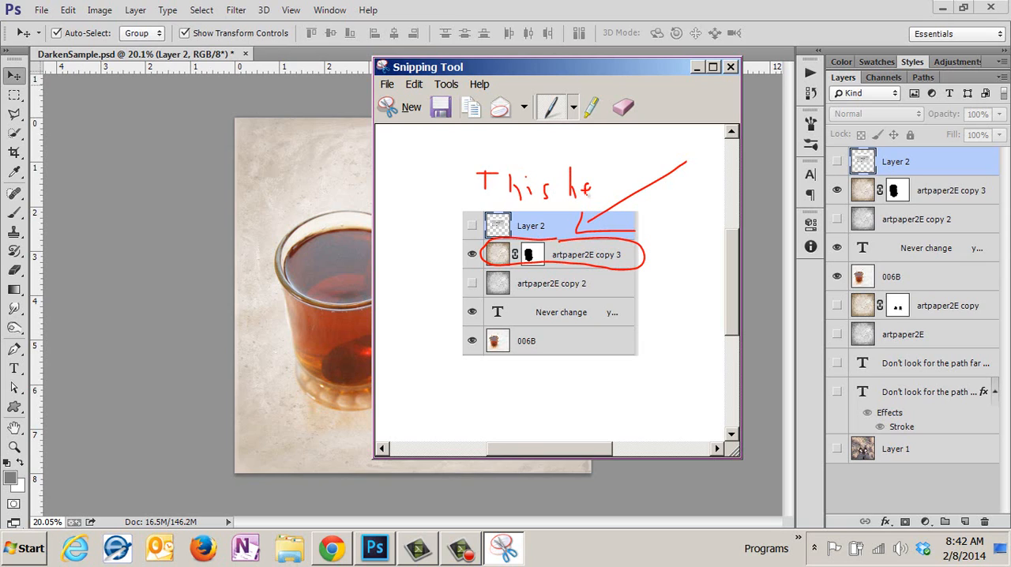
{"action": "left_click_drag", "start_coordinate": [597, 182], "coordinate": [623, 189]}
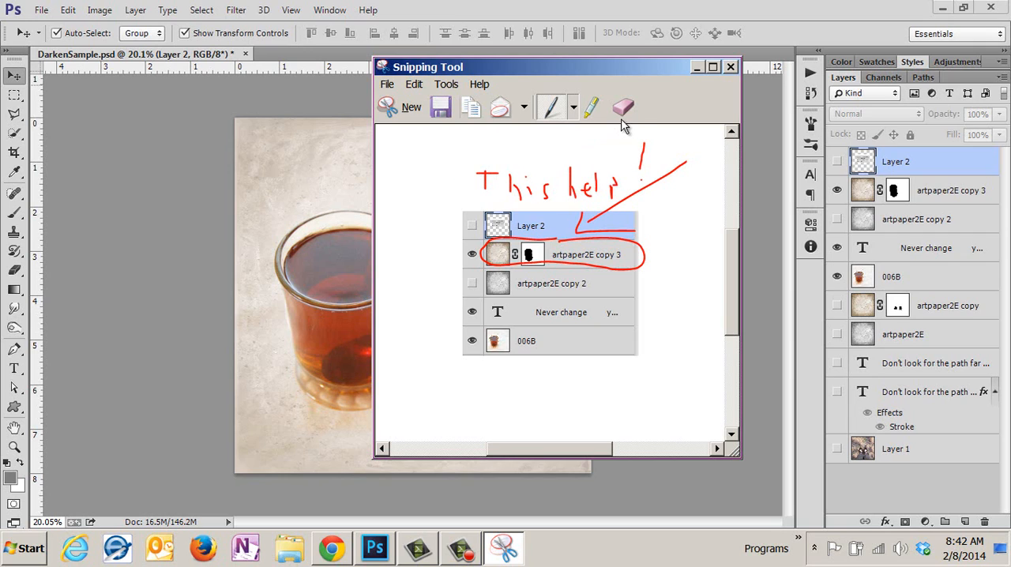
Step: Switch to the Eraser to remove the red circle, arrow and note
{"action": "left_click", "coordinate": [625, 107]}
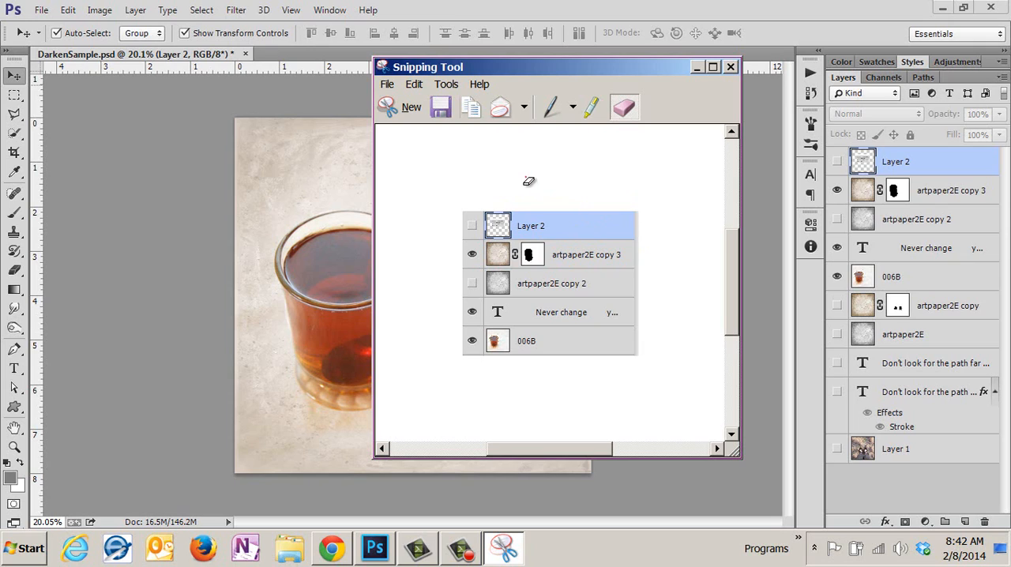
{"action": "mouse_move", "coordinate": [519, 171]}
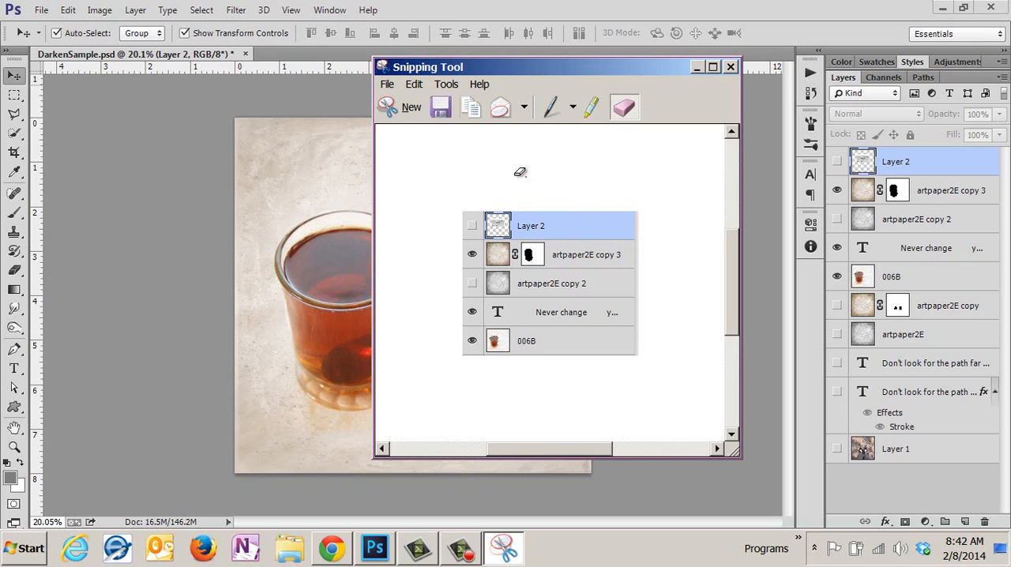
{"action": "mouse_move", "coordinate": [591, 188]}
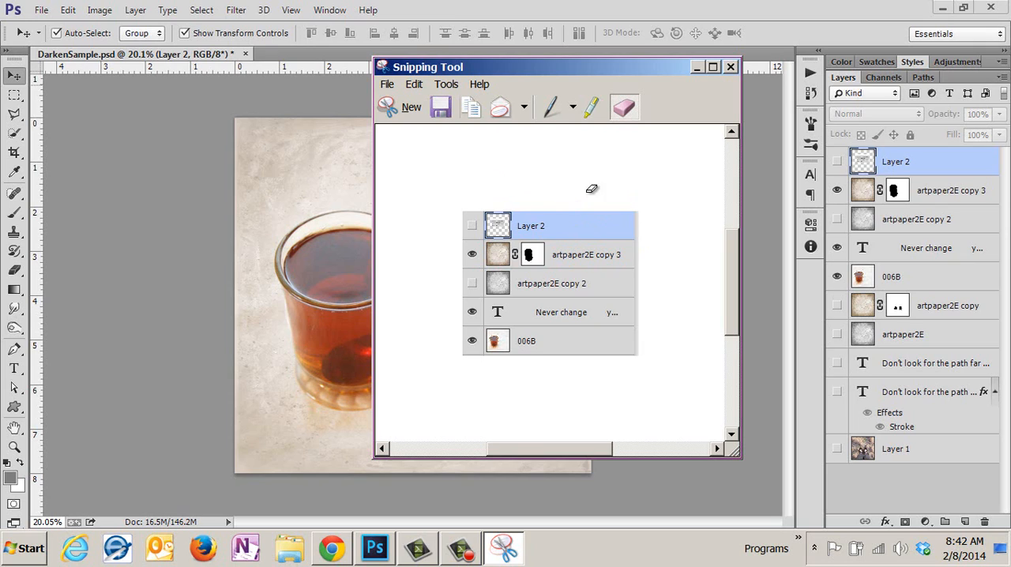
{"action": "mouse_move", "coordinate": [602, 136]}
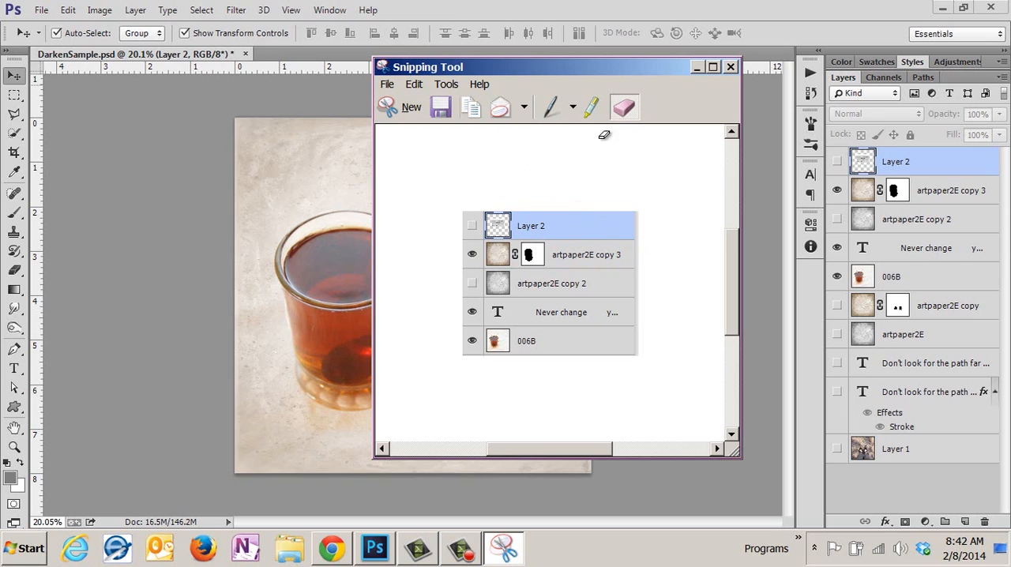
{"action": "mouse_move", "coordinate": [593, 107]}
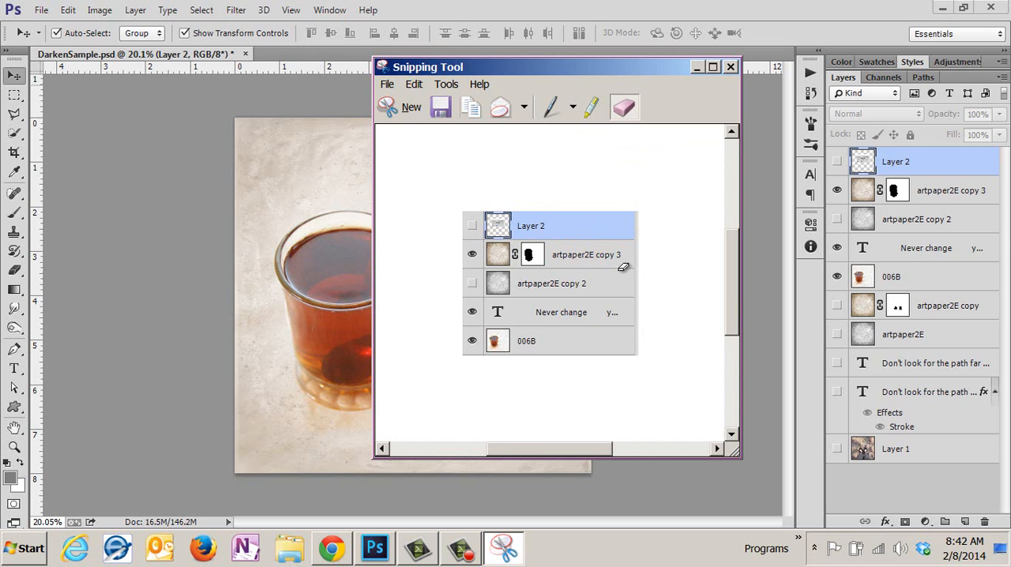
{"action": "mouse_move", "coordinate": [471, 107]}
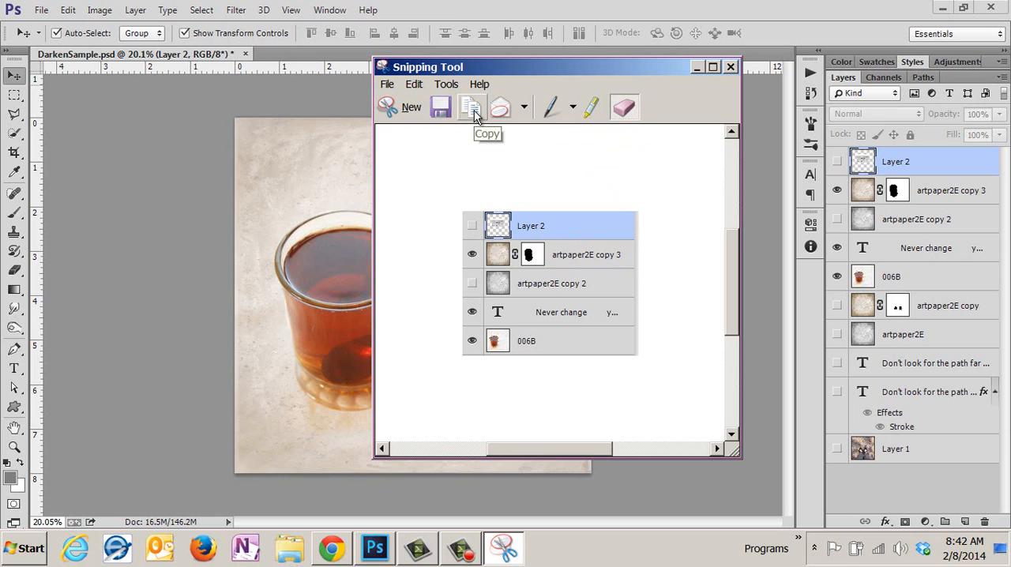
Step: Copy the clean layers snip to the clipboard for pasting into DarkenSample
{"action": "left_click", "coordinate": [528, 108]}
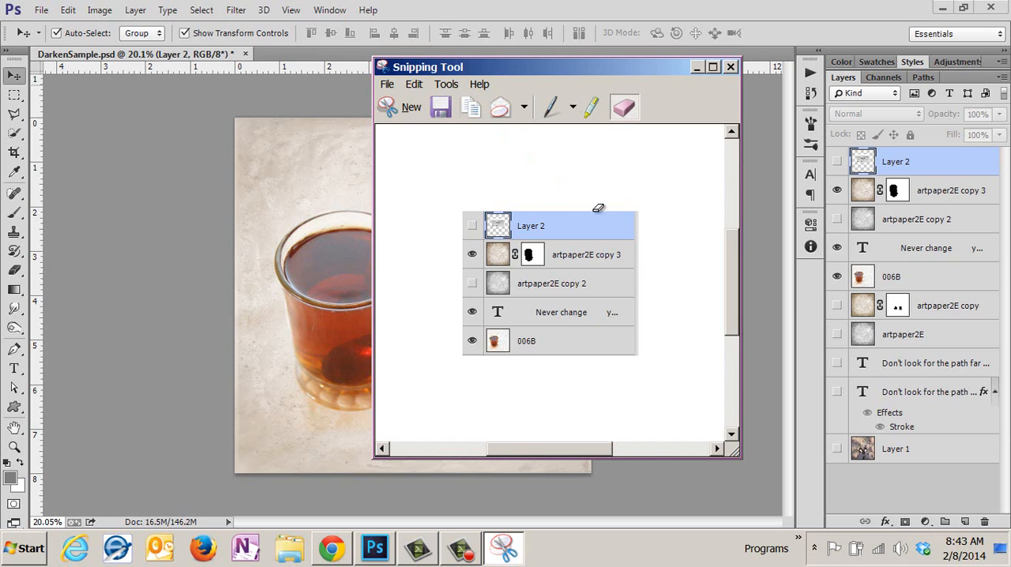
{"action": "mouse_move", "coordinate": [628, 283]}
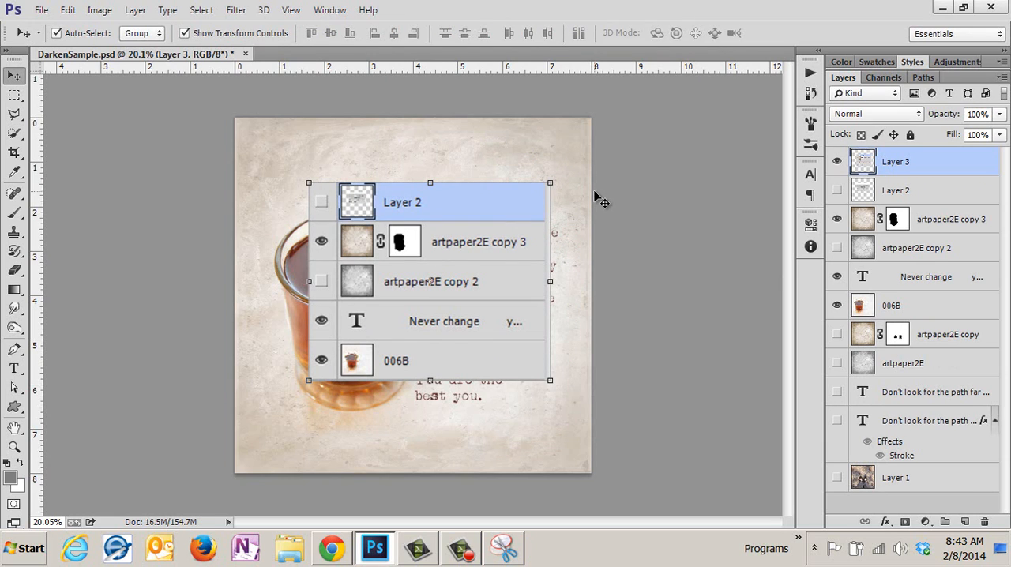
{"action": "mouse_move", "coordinate": [420, 294]}
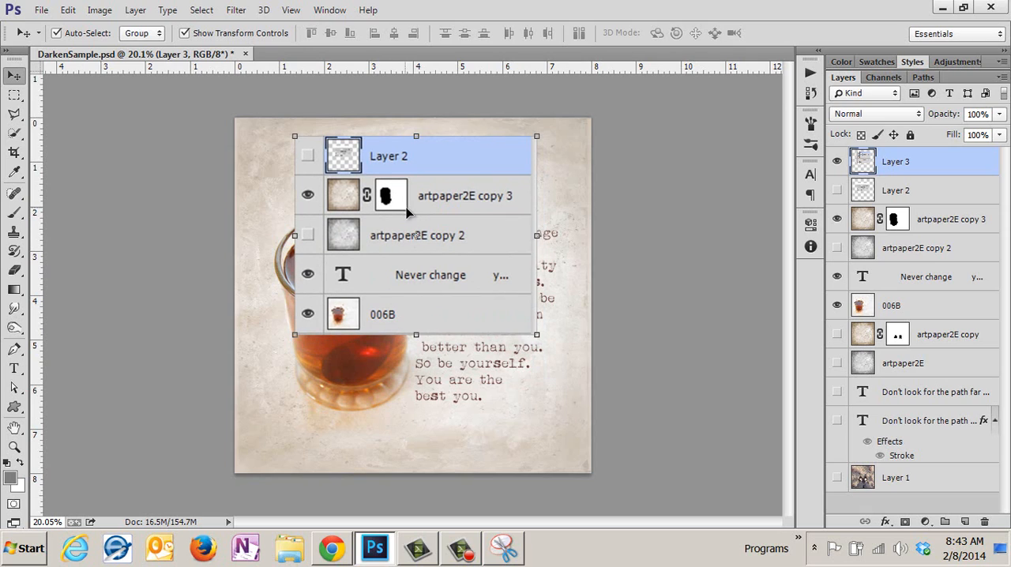
{"action": "mouse_move", "coordinate": [483, 285]}
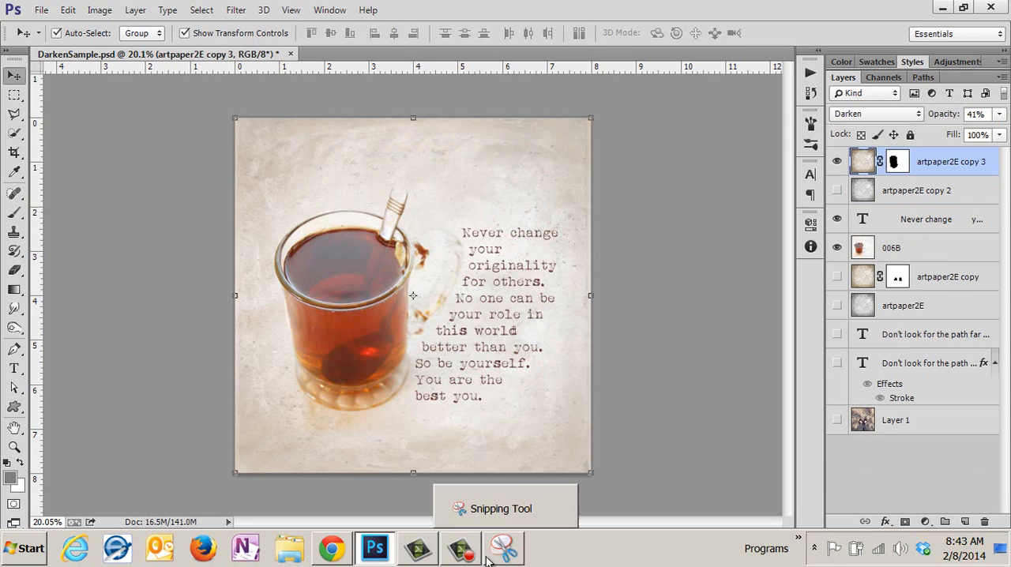
Step: Restore Snipping Tool, close the snip window and decline saving it
{"action": "left_click", "coordinate": [504, 550]}
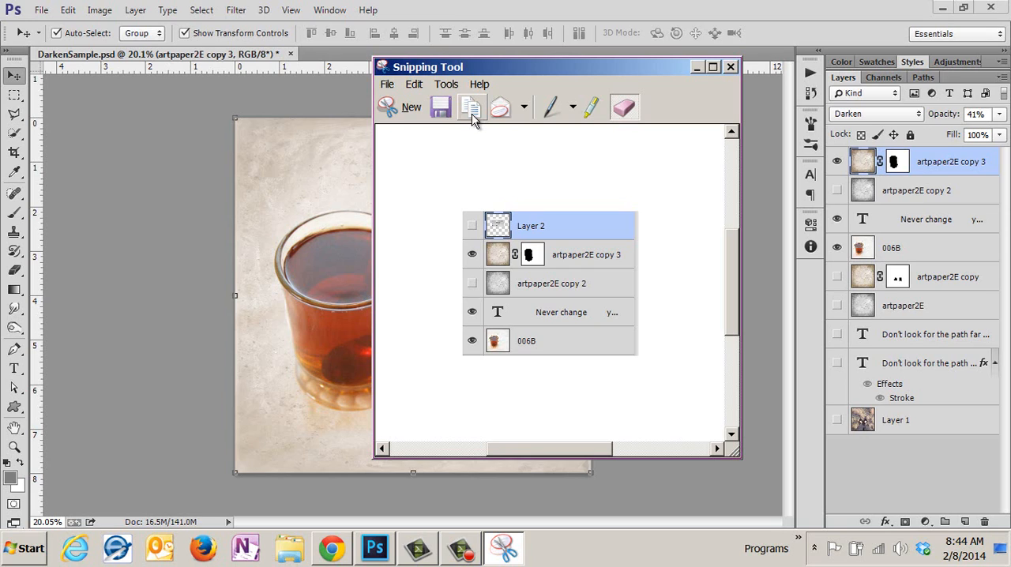
{"action": "mouse_move", "coordinate": [440, 110]}
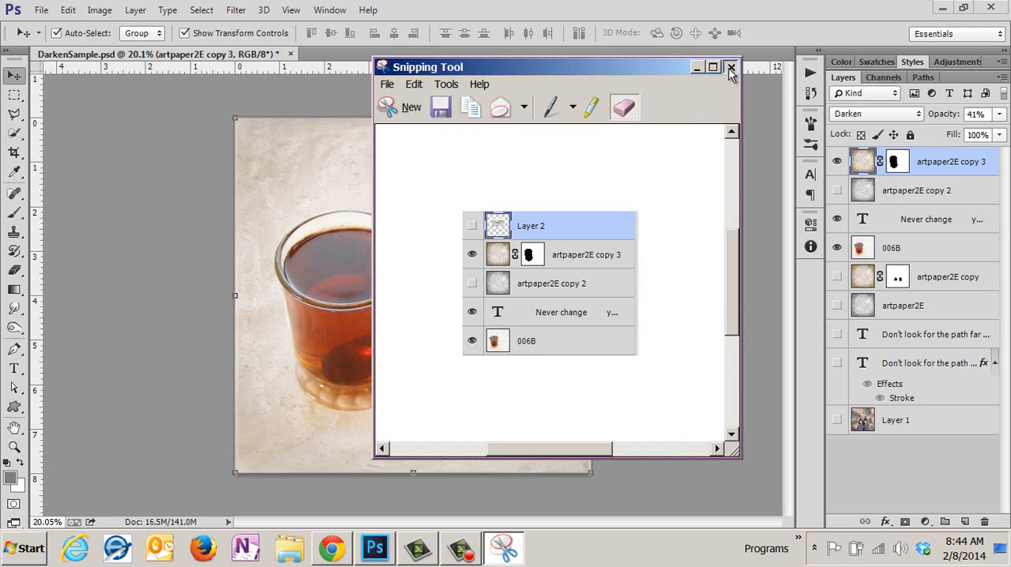
{"action": "left_click", "coordinate": [730, 66]}
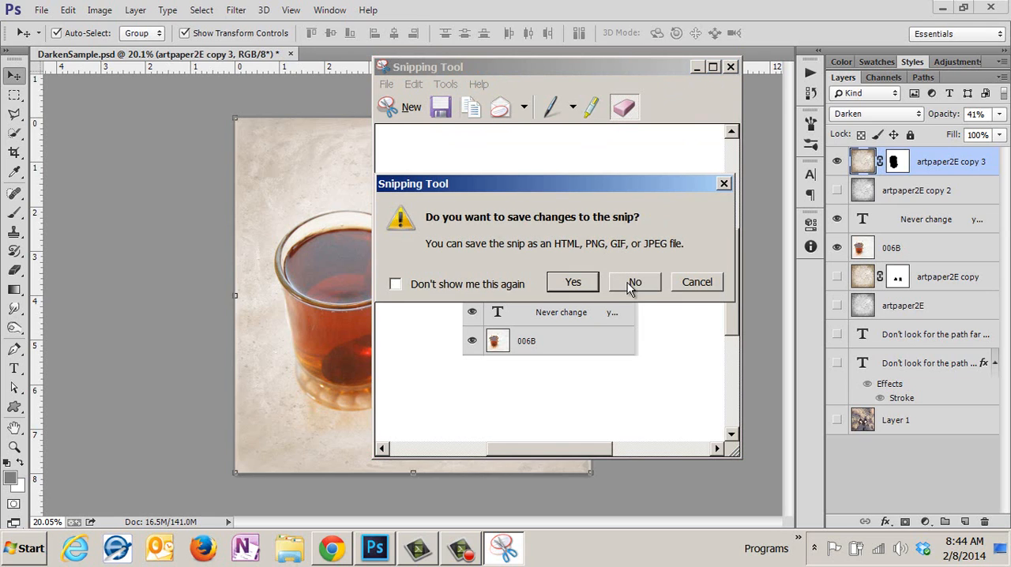
{"action": "left_click", "coordinate": [635, 281]}
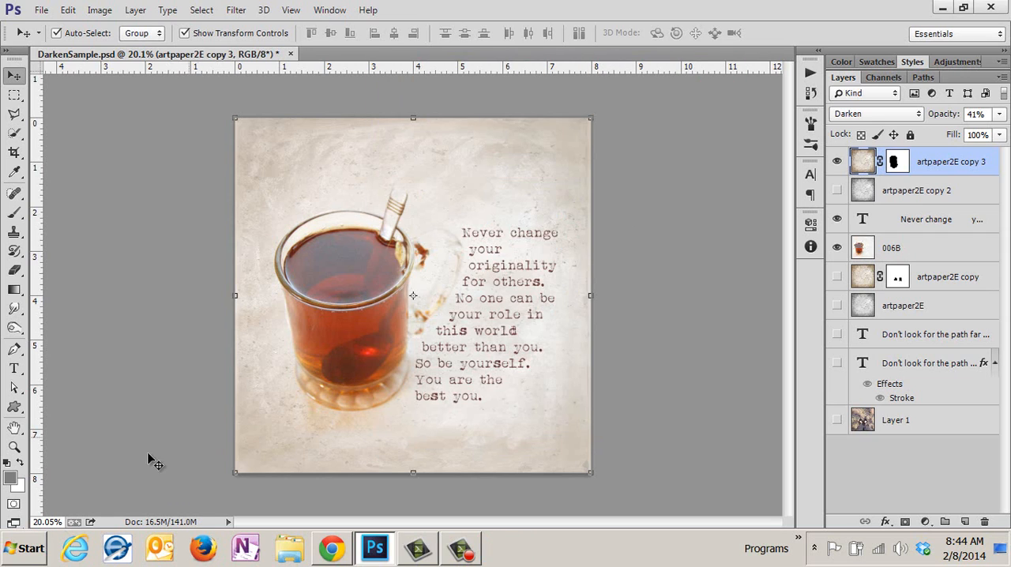
Step: Search Start for 'snip', check the result's options, and launch Snipping Tool
{"action": "left_click", "coordinate": [22, 548]}
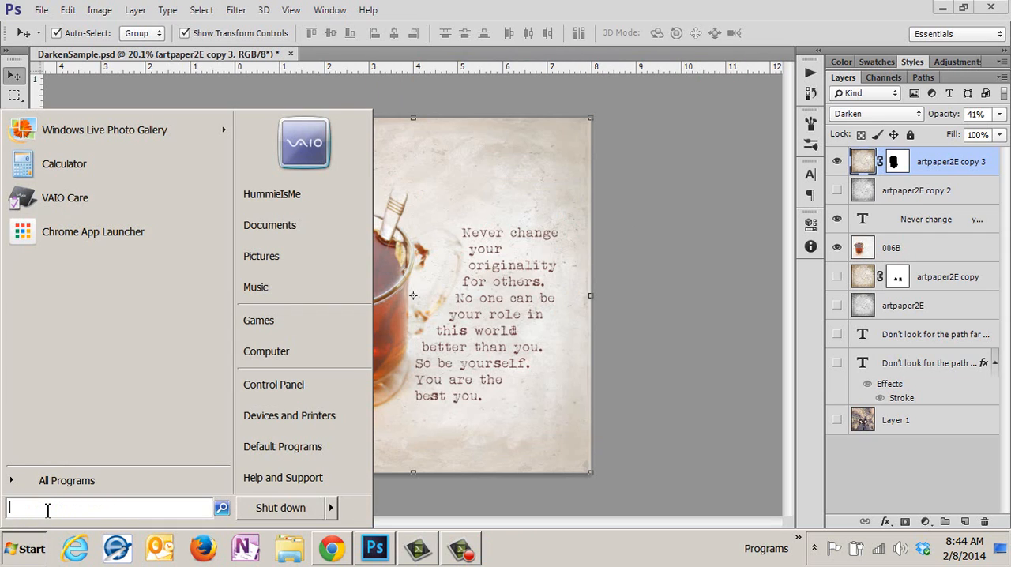
{"action": "type", "text": "snip"}
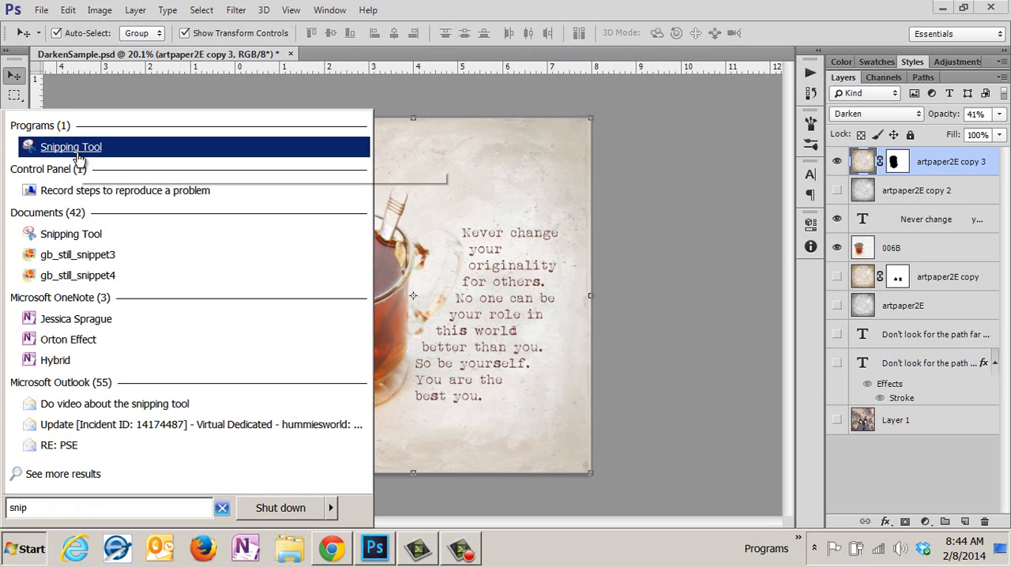
{"action": "mouse_move", "coordinate": [47, 151]}
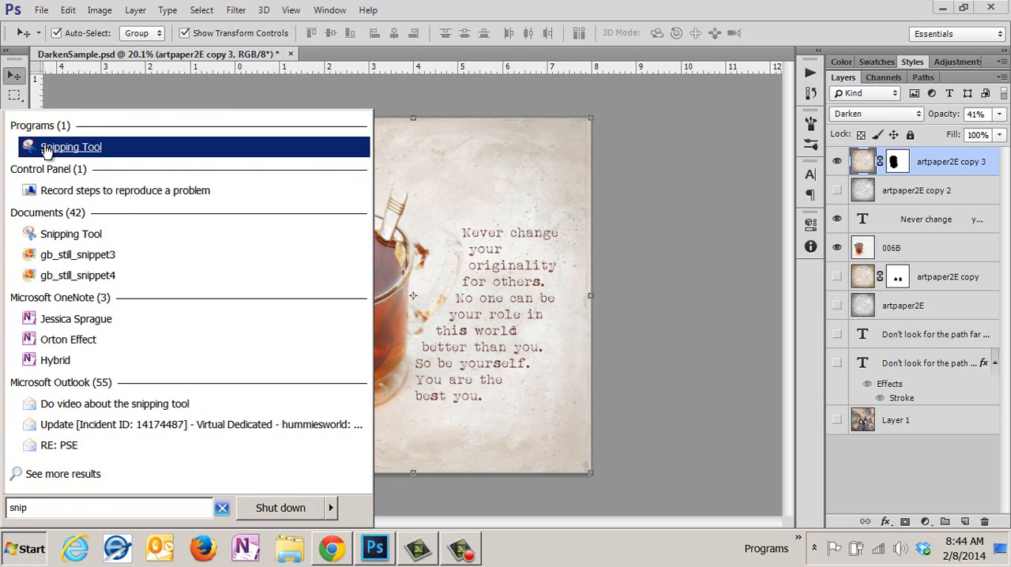
{"action": "right_click", "coordinate": [49, 149]}
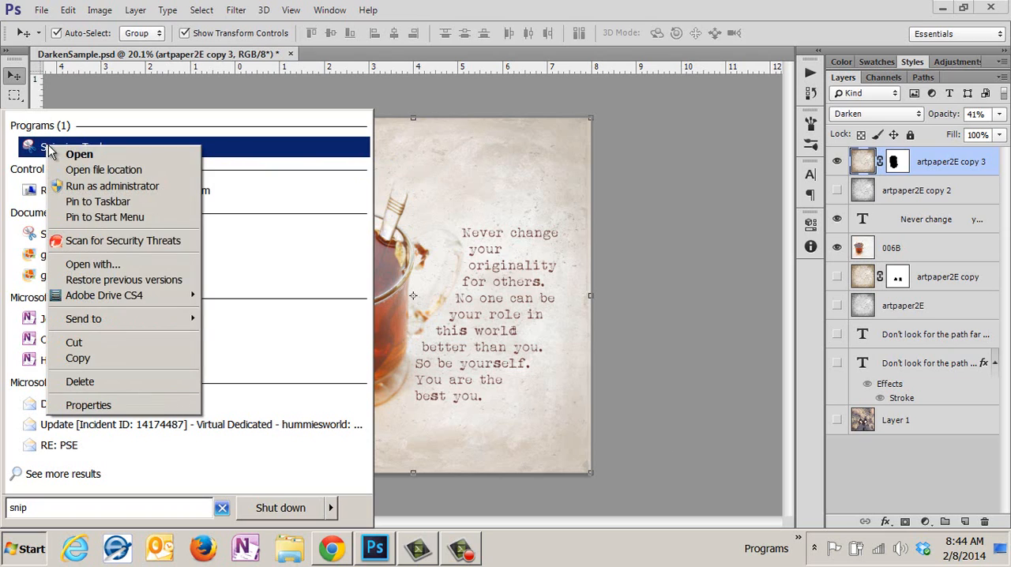
{"action": "mouse_move", "coordinate": [98, 202]}
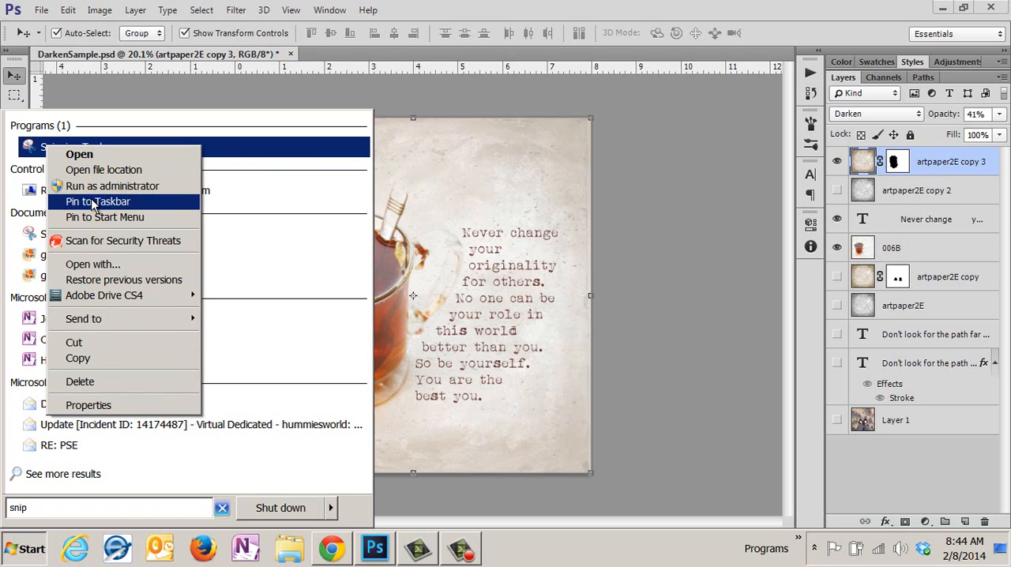
{"action": "mouse_move", "coordinate": [94, 216]}
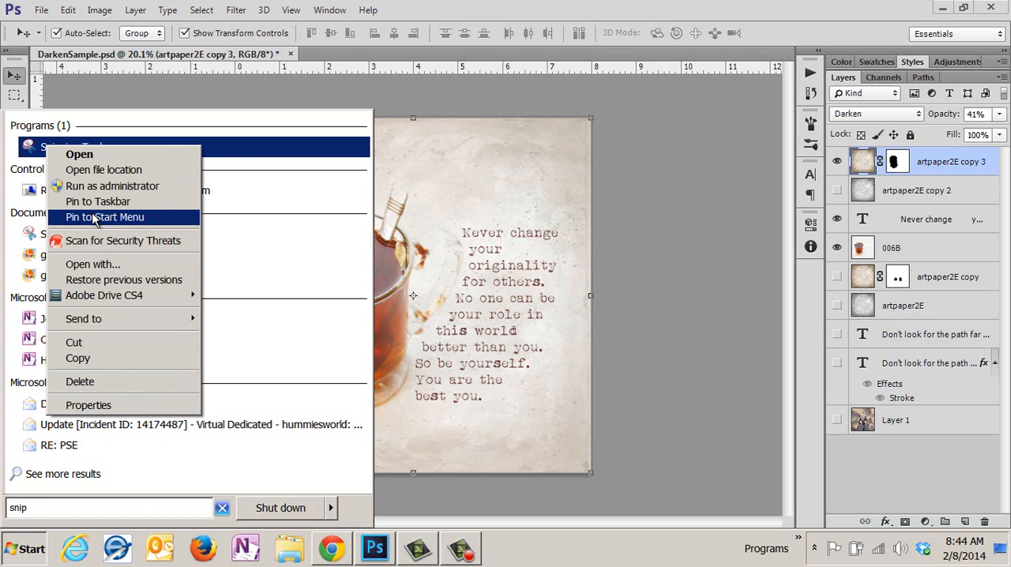
{"action": "mouse_move", "coordinate": [98, 319]}
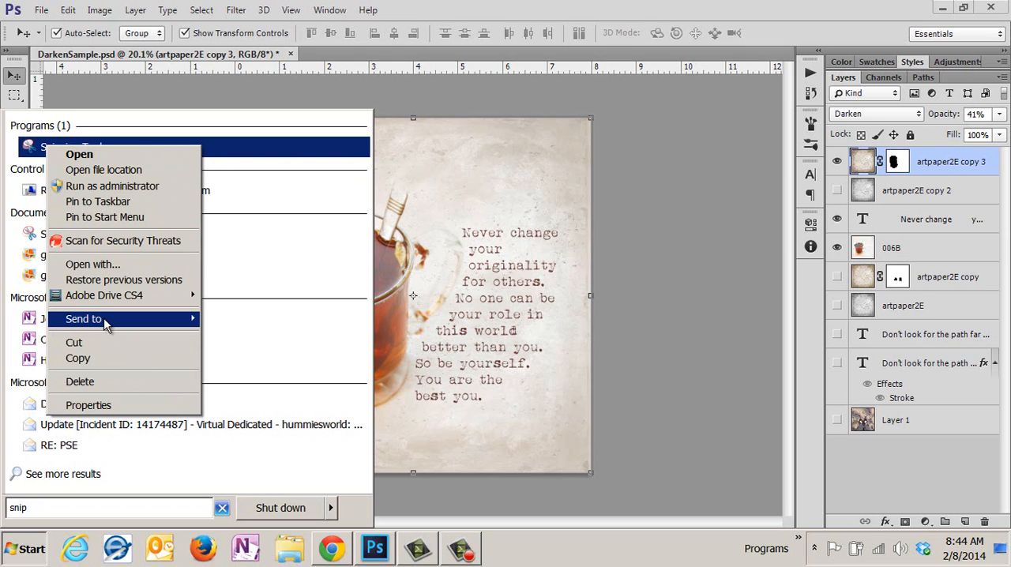
{"action": "mouse_move", "coordinate": [82, 319]}
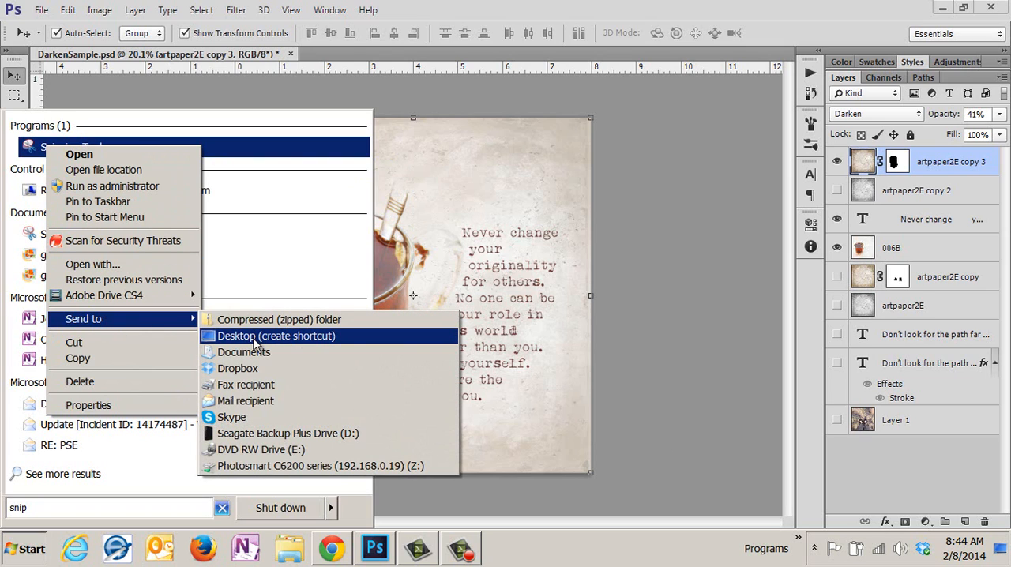
{"action": "mouse_move", "coordinate": [108, 464]}
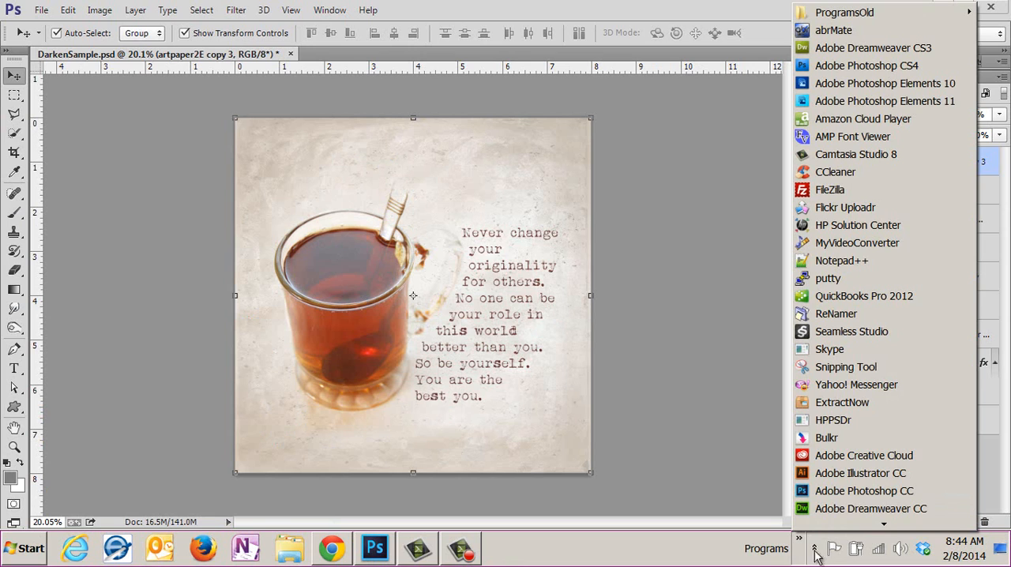
{"action": "mouse_move", "coordinate": [828, 278]}
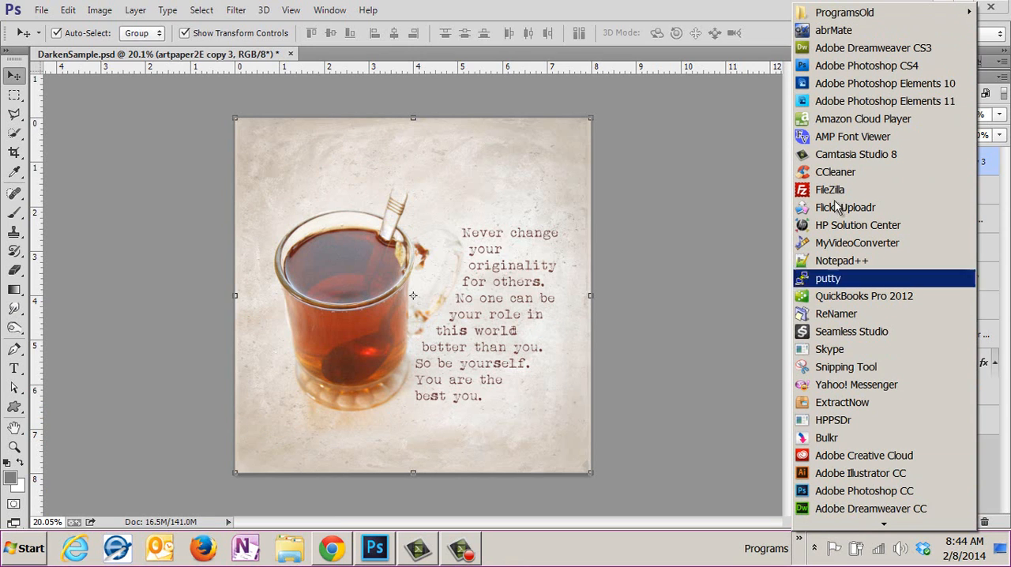
{"action": "mouse_move", "coordinate": [847, 367]}
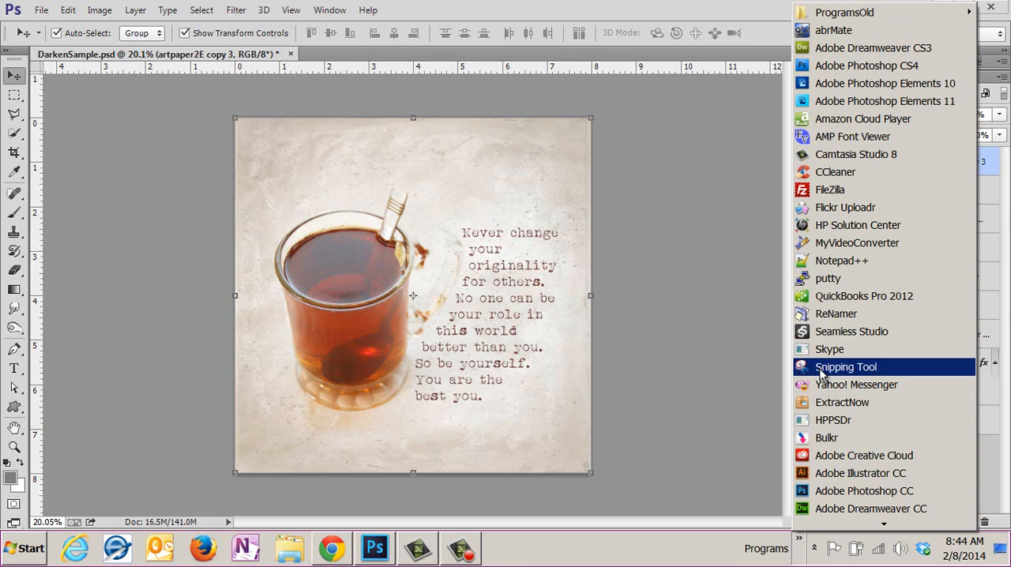
{"action": "left_click", "coordinate": [845, 367]}
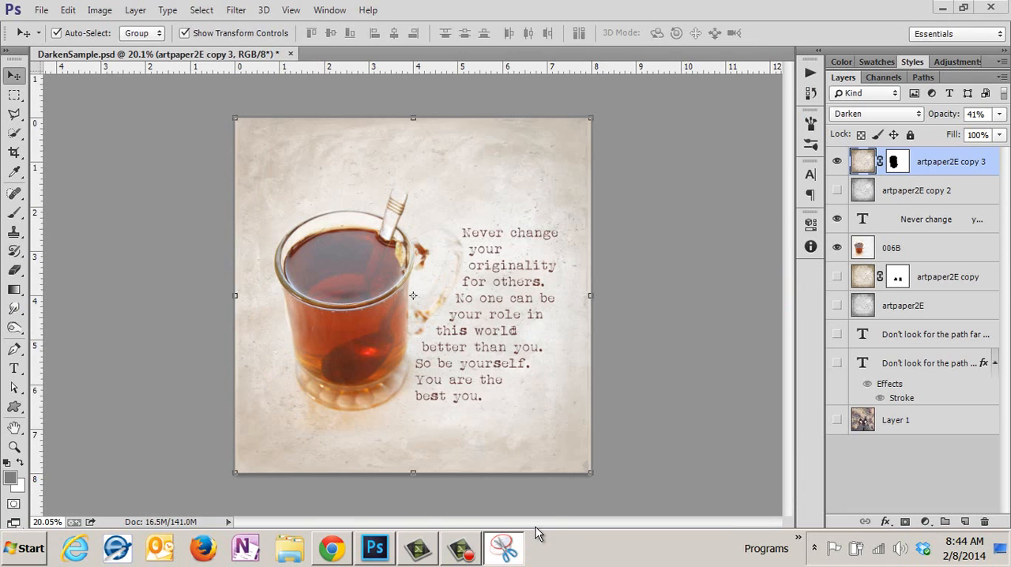
Step: Take a new snip of the top four layers, artpaper2E copy 3 to 006B, and save it
{"action": "left_click", "coordinate": [502, 546]}
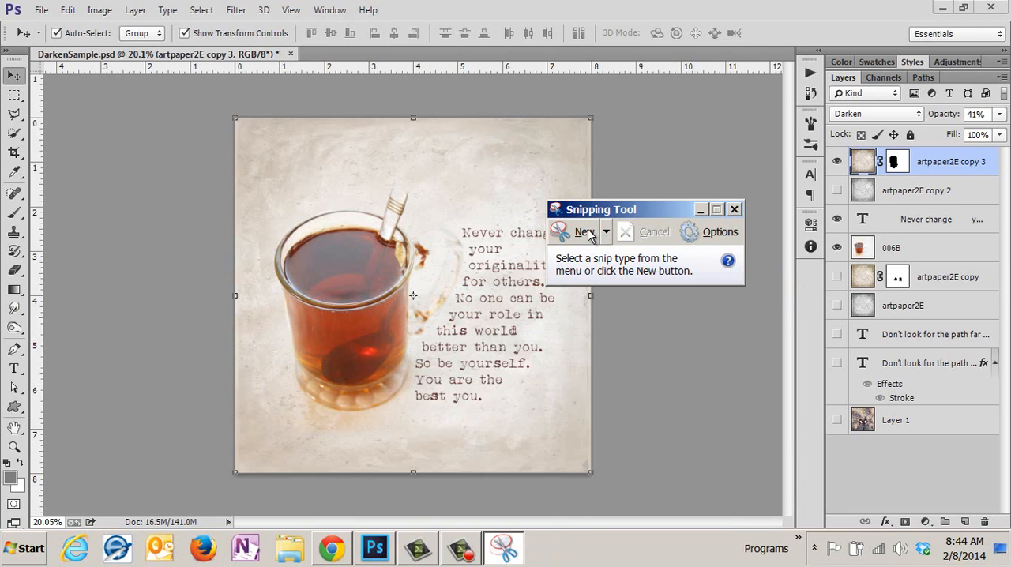
{"action": "left_click", "coordinate": [585, 230]}
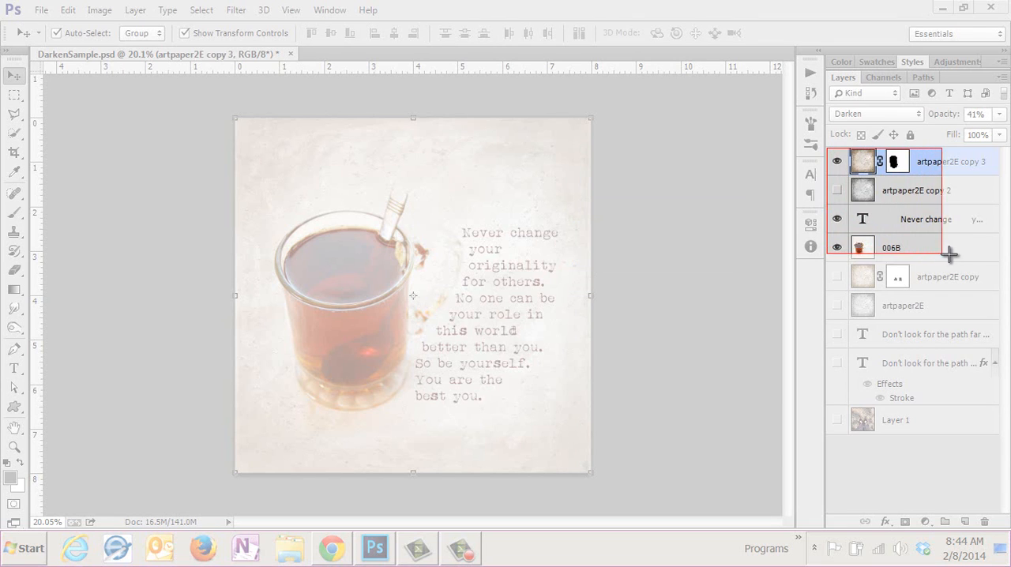
{"action": "left_click", "coordinate": [502, 548]}
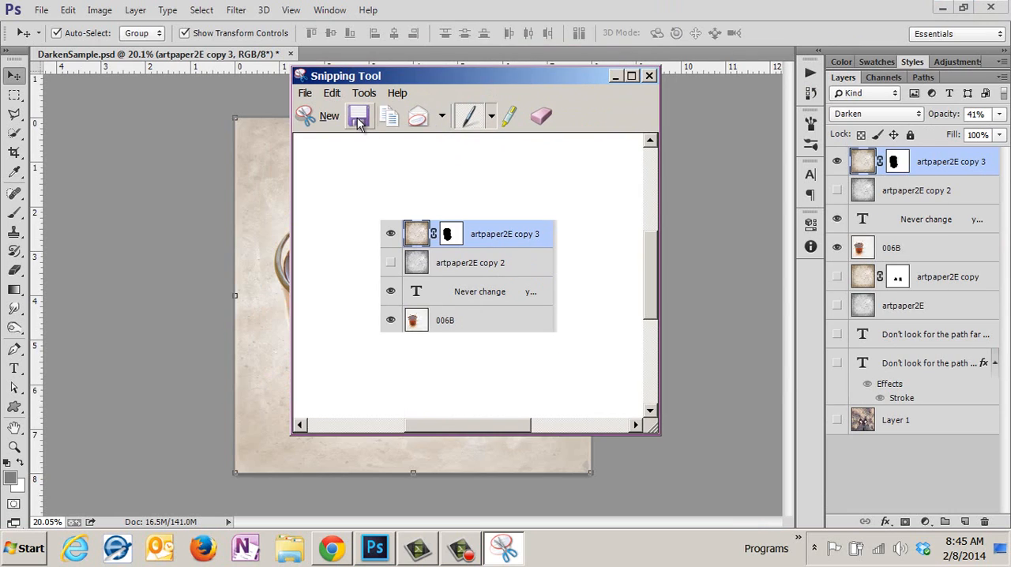
{"action": "left_click", "coordinate": [359, 116]}
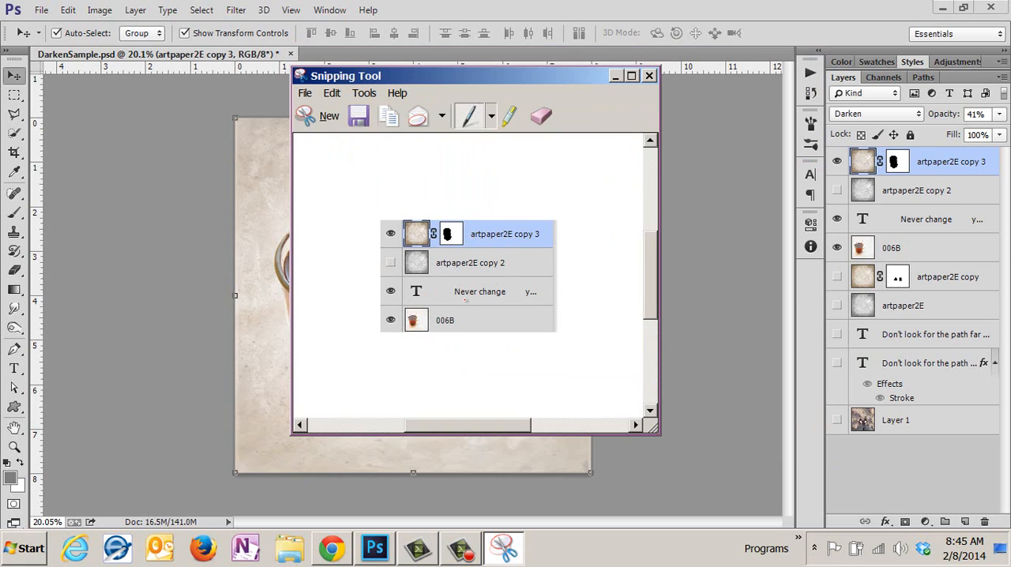
{"action": "mouse_move", "coordinate": [644, 92]}
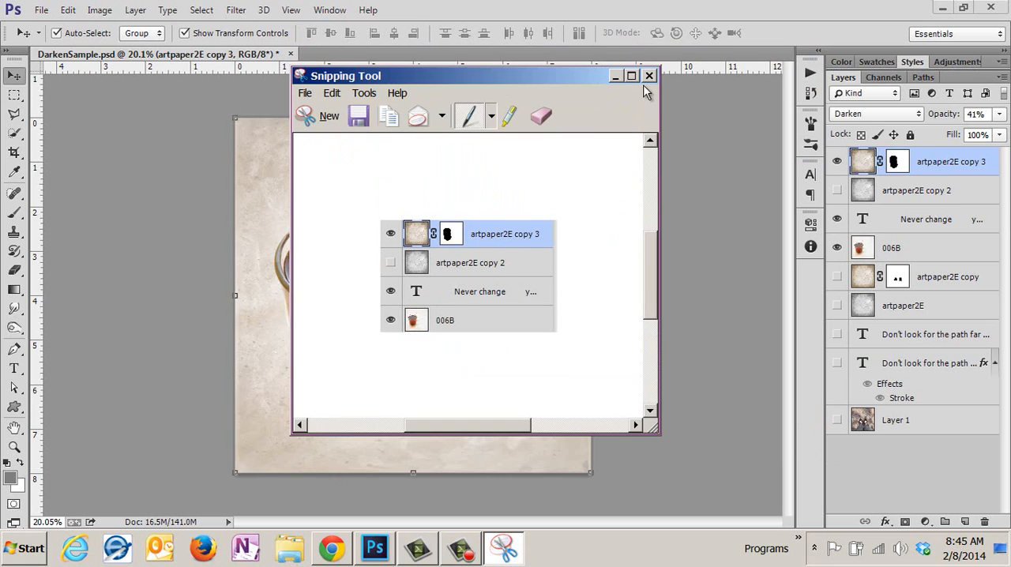
Step: Show the desktop and drag the DarkenSample Recipe file out to mid-desktop
{"action": "left_click", "coordinate": [648, 76]}
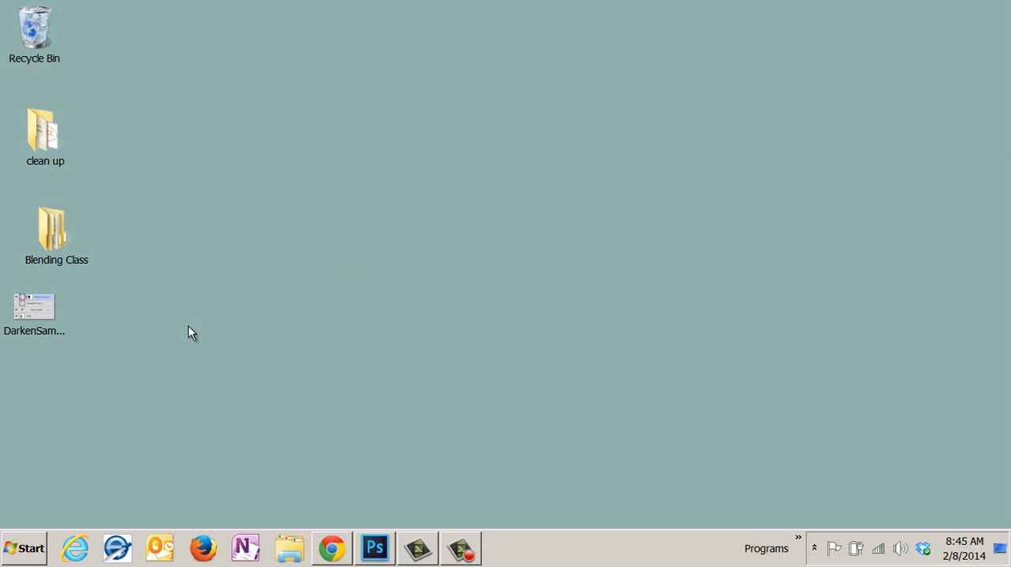
{"action": "mouse_move", "coordinate": [299, 327]}
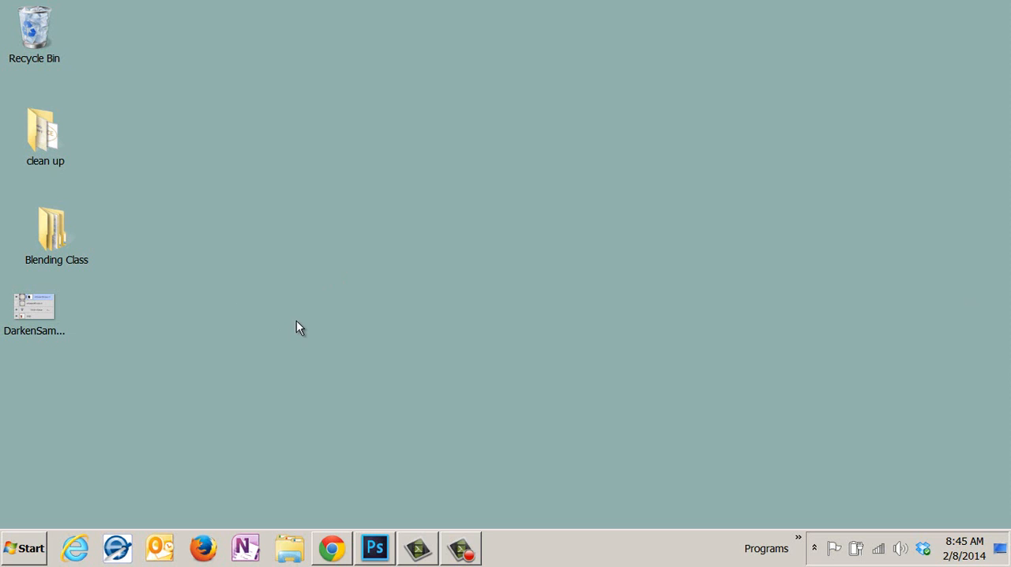
{"action": "mouse_move", "coordinate": [341, 118]}
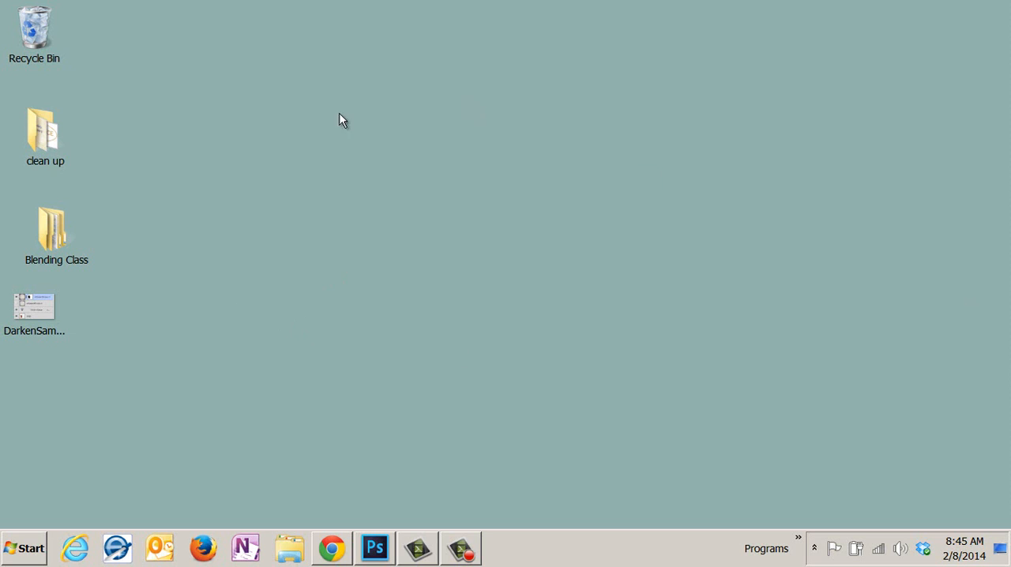
{"action": "left_click", "coordinate": [45, 130]}
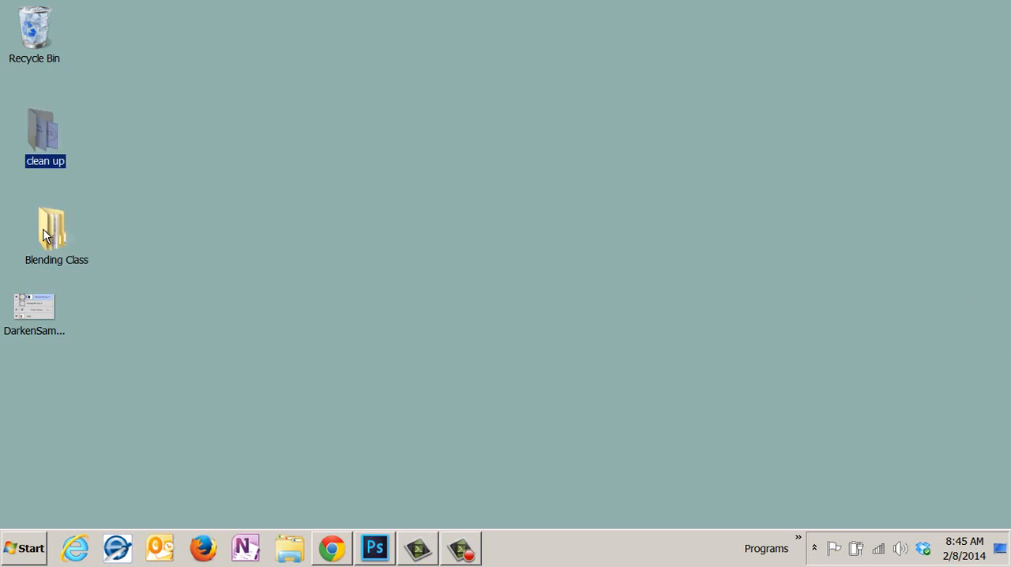
{"action": "left_click", "coordinate": [50, 229]}
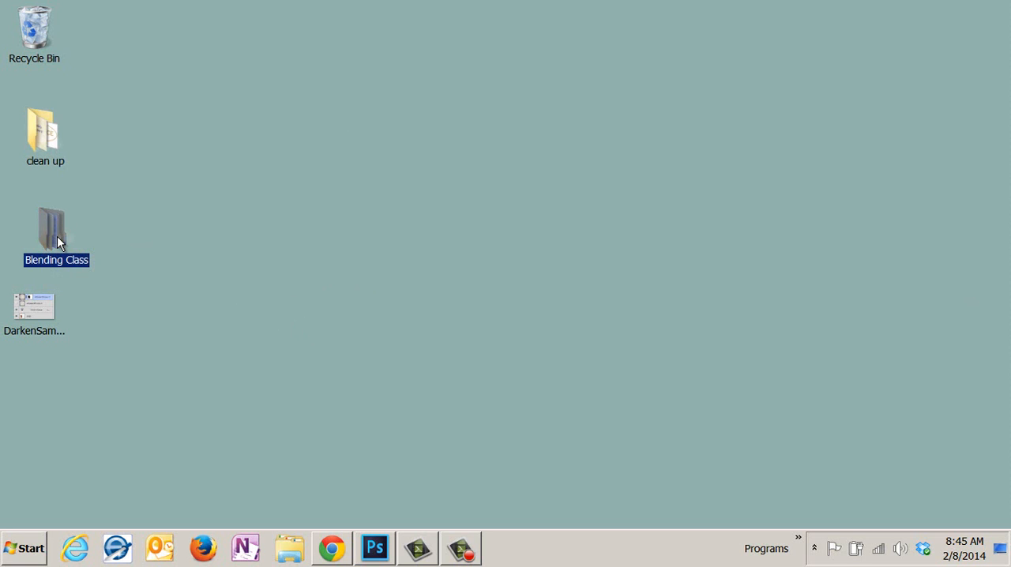
{"action": "mouse_move", "coordinate": [60, 240]}
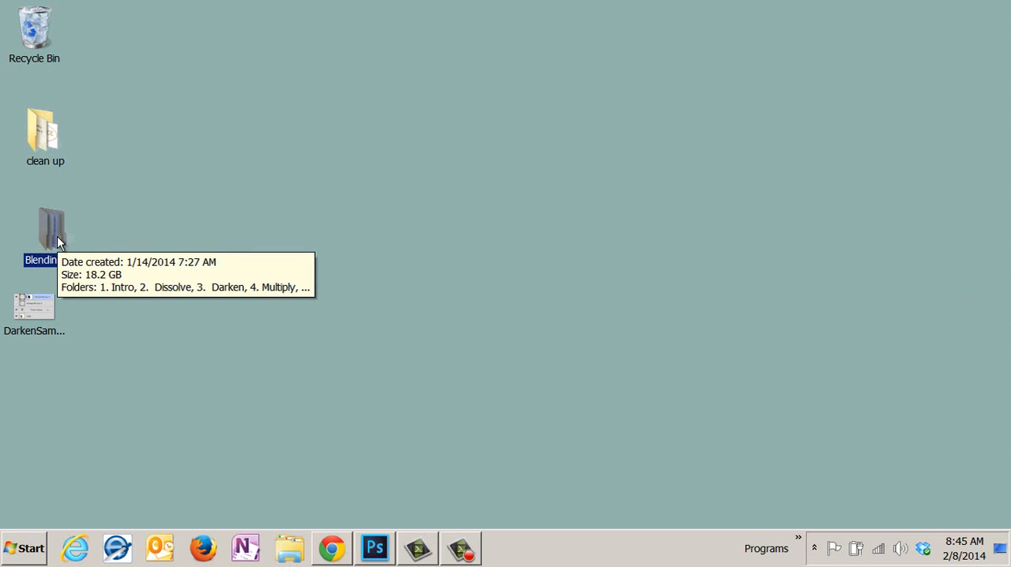
{"action": "mouse_move", "coordinate": [172, 221]}
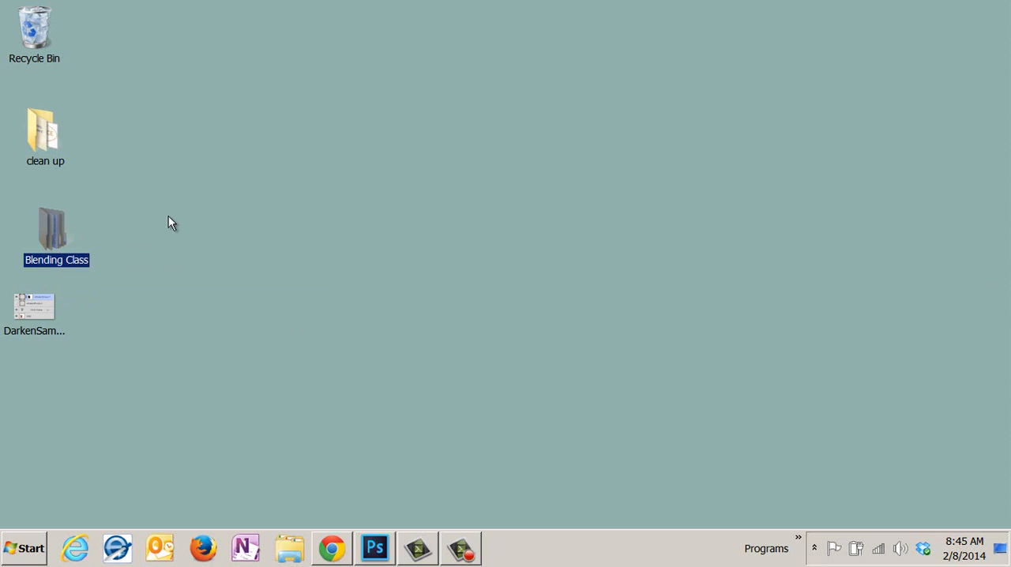
{"action": "mouse_move", "coordinate": [25, 315]}
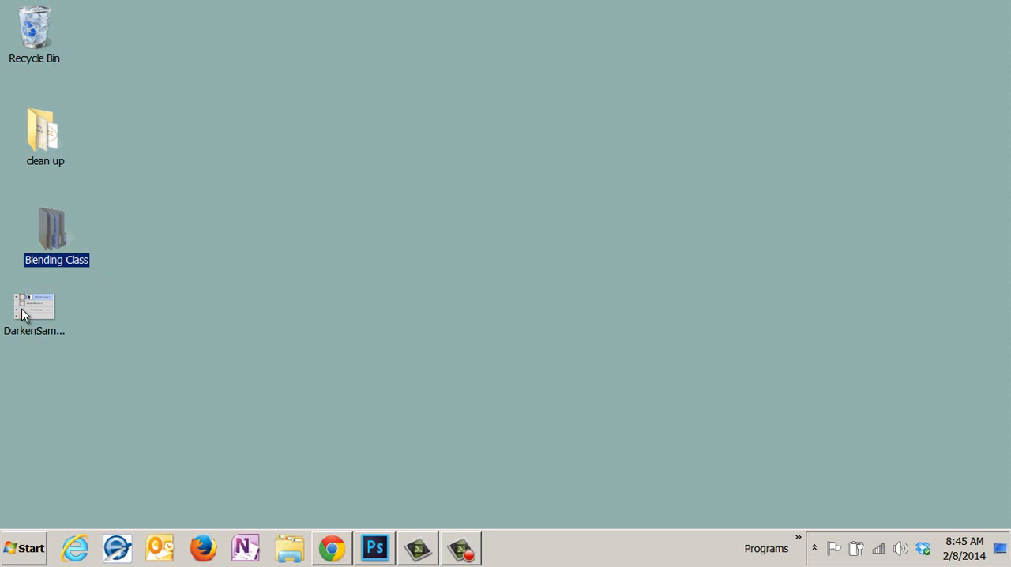
{"action": "left_click_drag", "start_coordinate": [35, 307], "coordinate": [366, 284]}
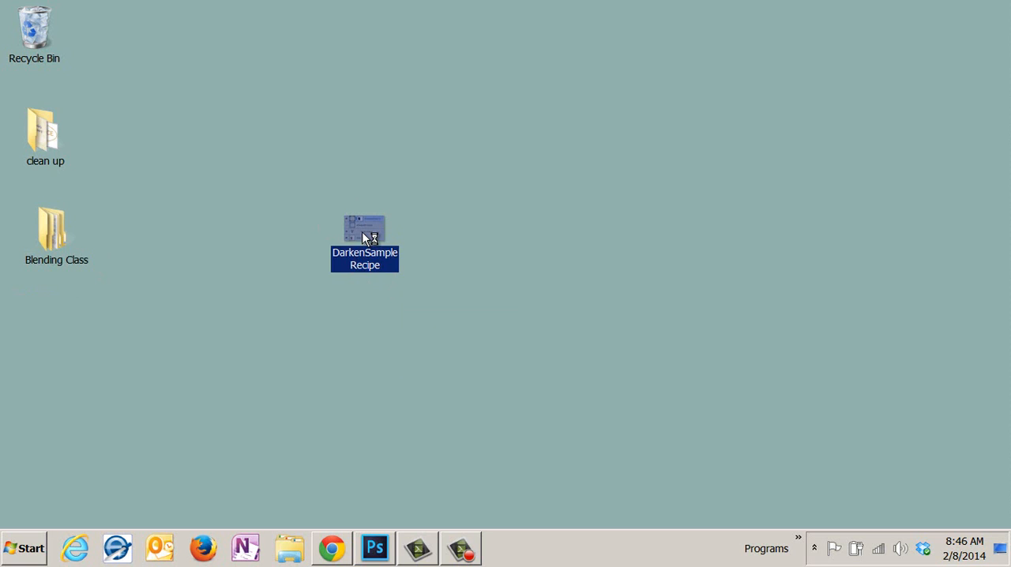
{"action": "double_click", "coordinate": [363, 229]}
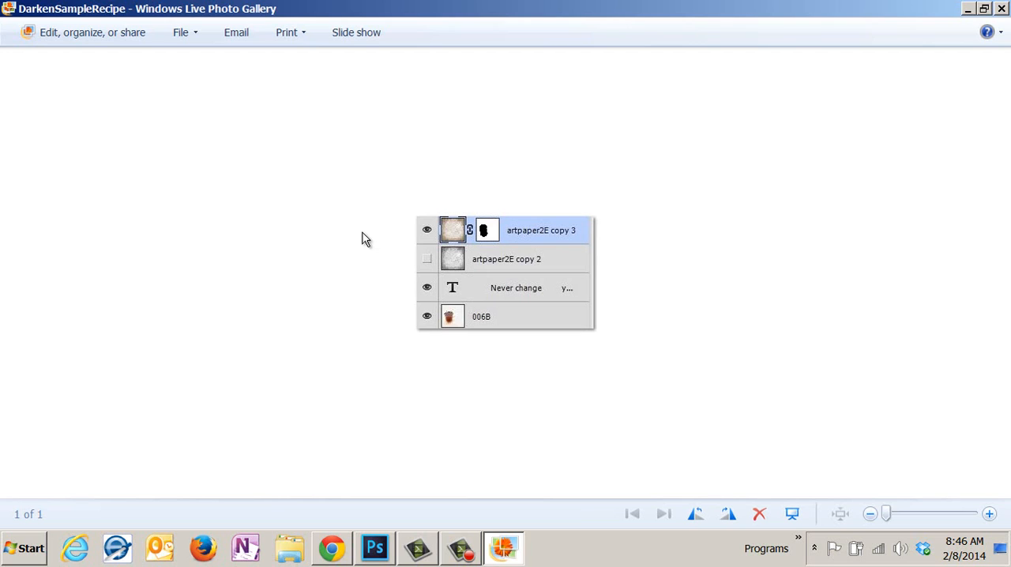
{"action": "left_click", "coordinate": [1001, 10]}
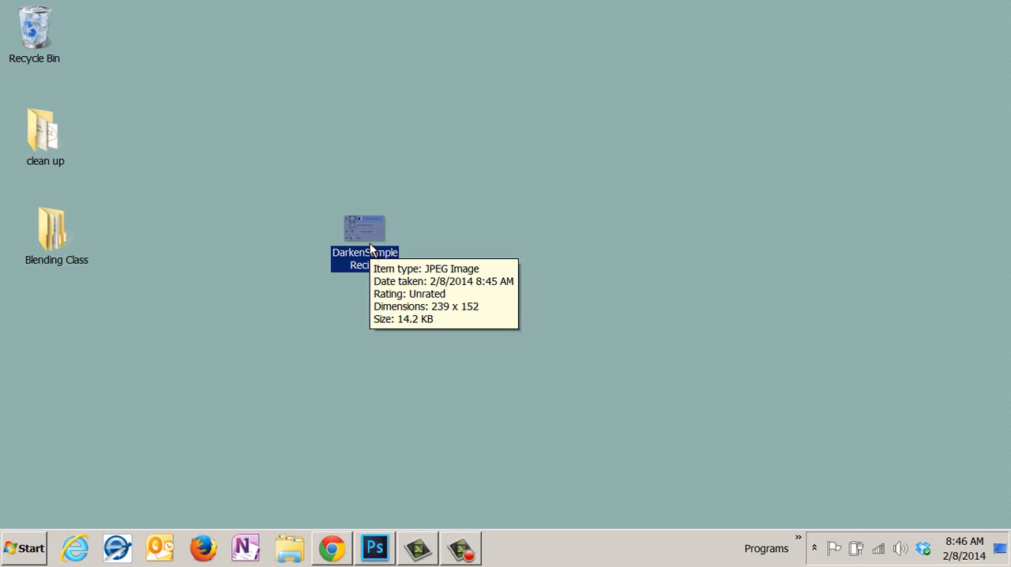
{"action": "mouse_move", "coordinate": [525, 291]}
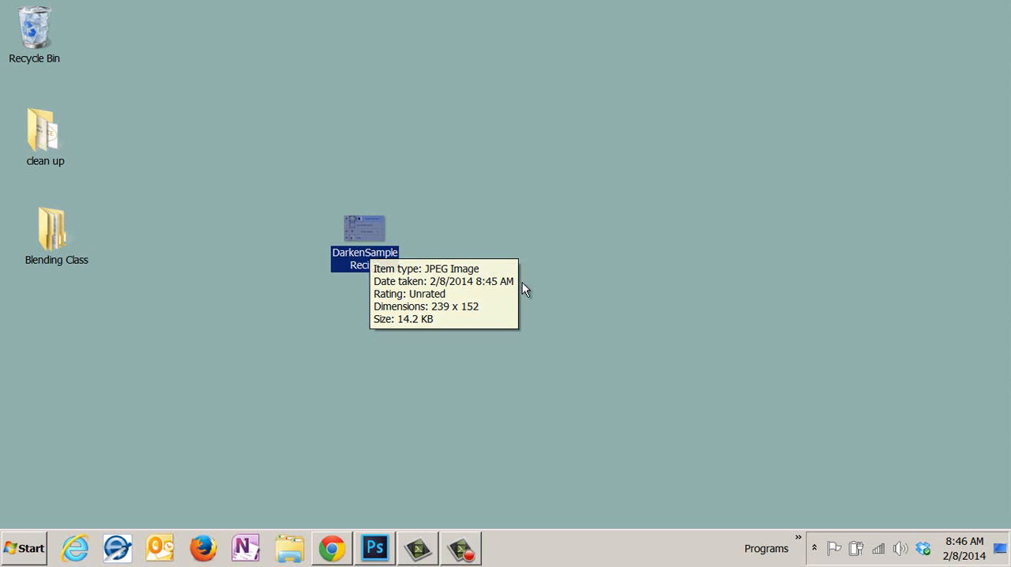
{"action": "left_click", "coordinate": [572, 310]}
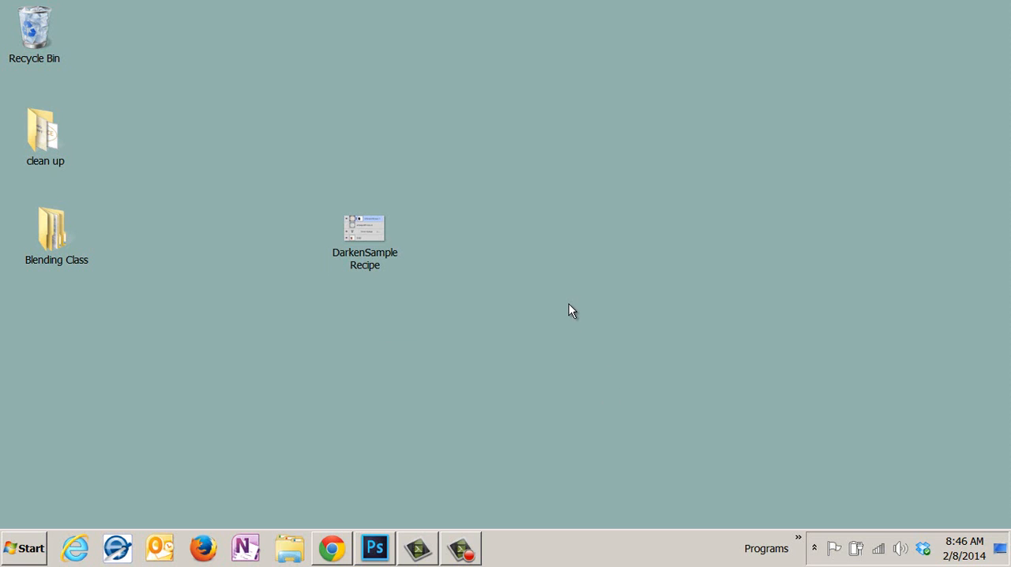
Step: Bring the Photoshop document back on screen and launch Snipping Tool via a Start search for 'snip'
{"action": "double_click", "coordinate": [362, 227]}
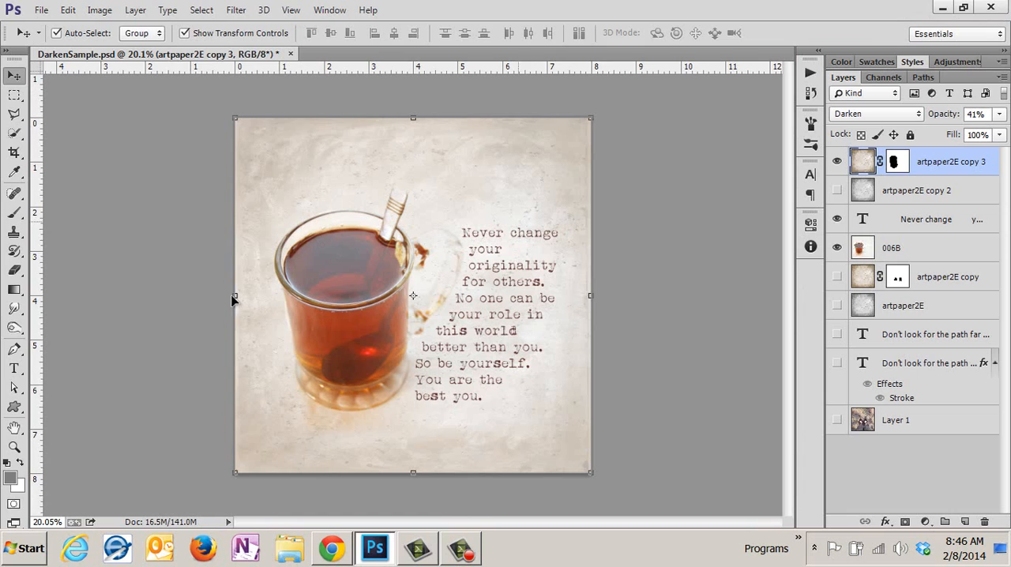
{"action": "left_click", "coordinate": [23, 548]}
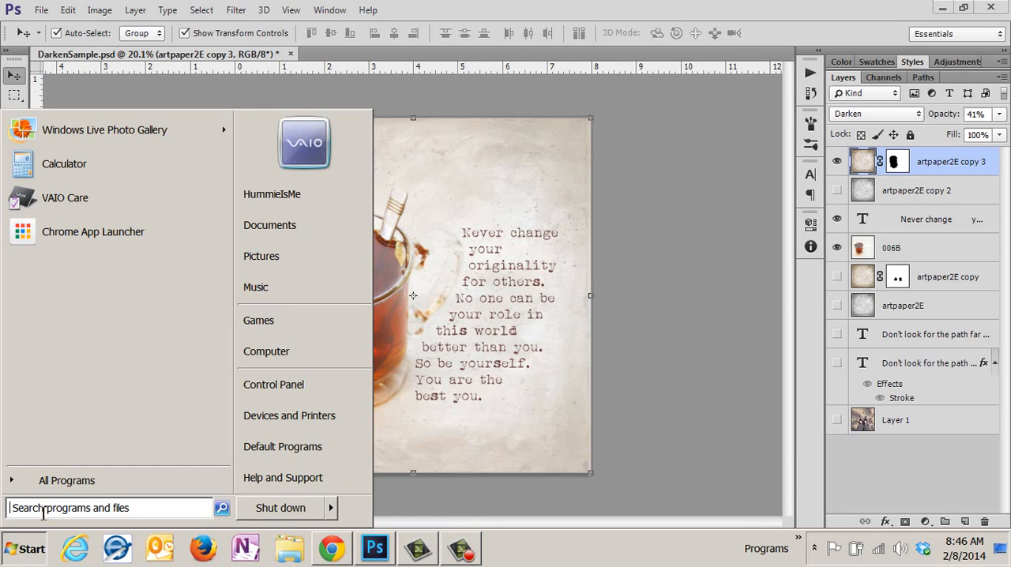
{"action": "type", "text": "snip"}
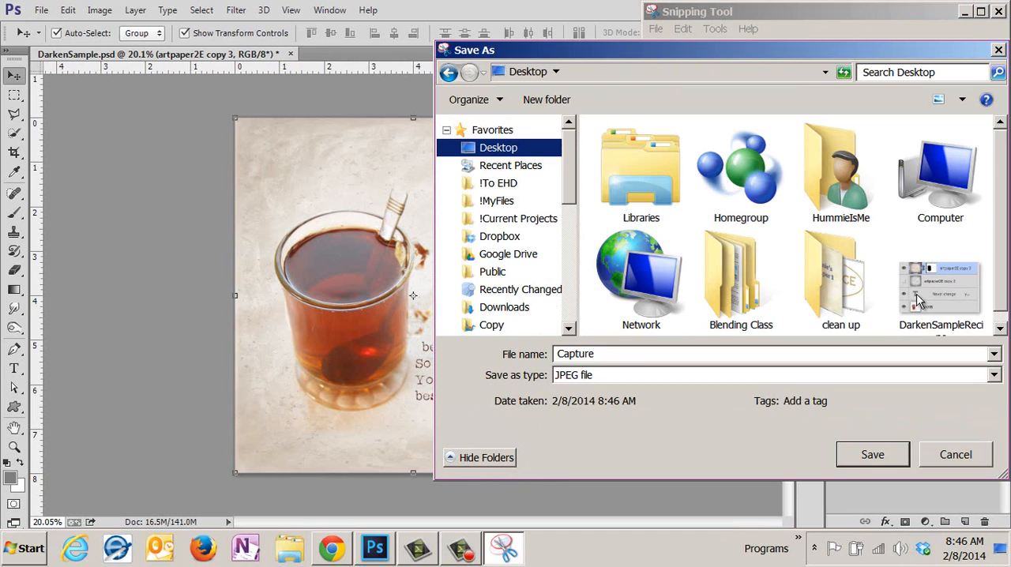
Step: Save the snip as DarkenSampleRecipe JPEG on the desktop, replacing the existing file
{"action": "left_click", "coordinate": [940, 284]}
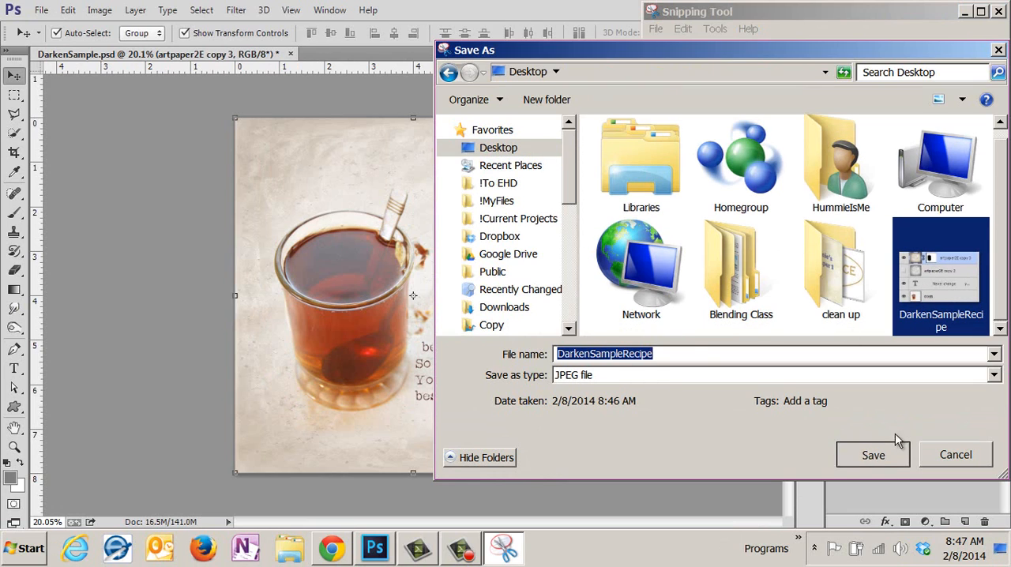
{"action": "left_click", "coordinate": [872, 455]}
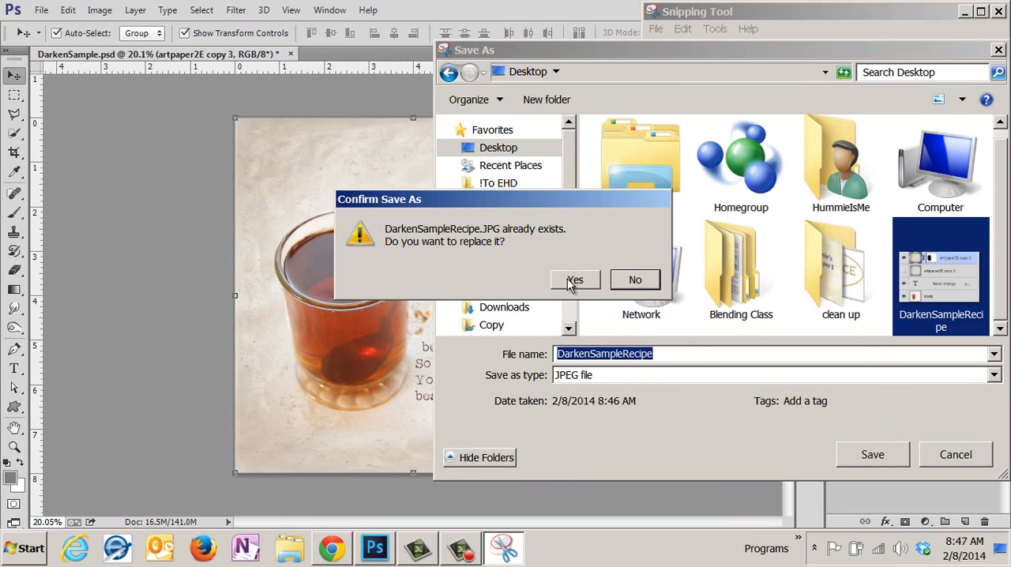
{"action": "left_click", "coordinate": [575, 280]}
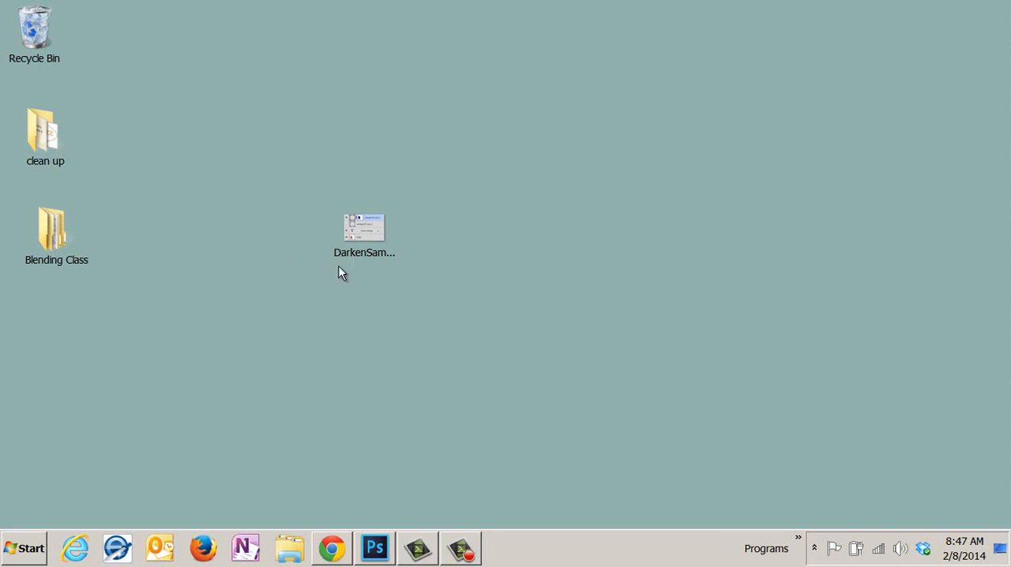
{"action": "left_click", "coordinate": [363, 227]}
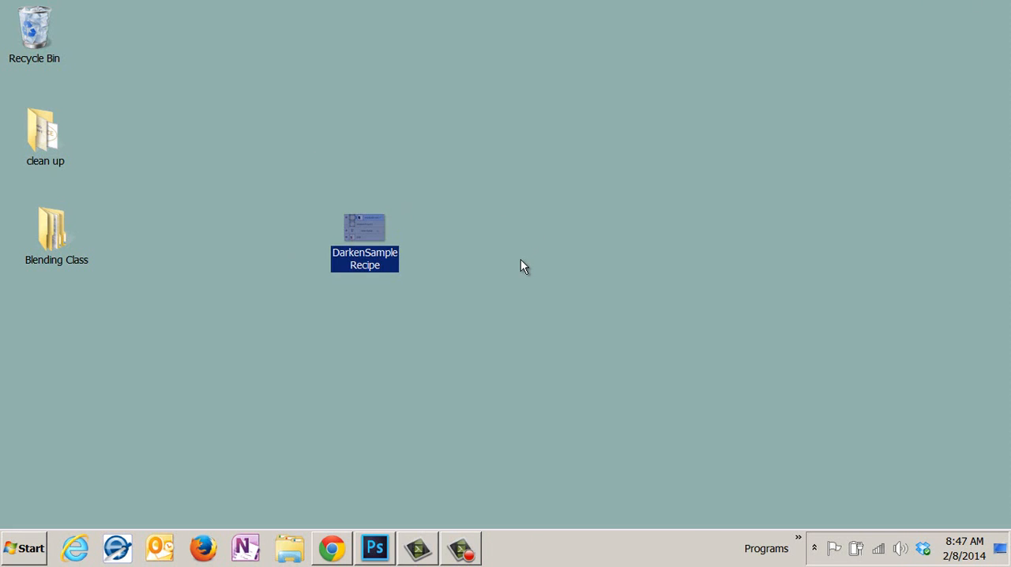